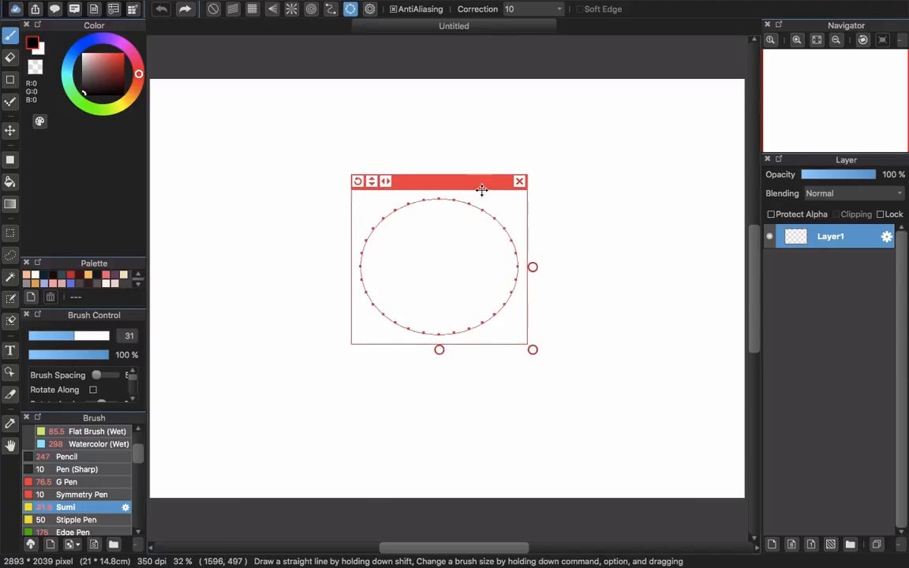
- Sketch the iris circle, layered upper-lid strokes, an eyebrow above and a pupil inside the iris
drag(482, 189, 483, 188)
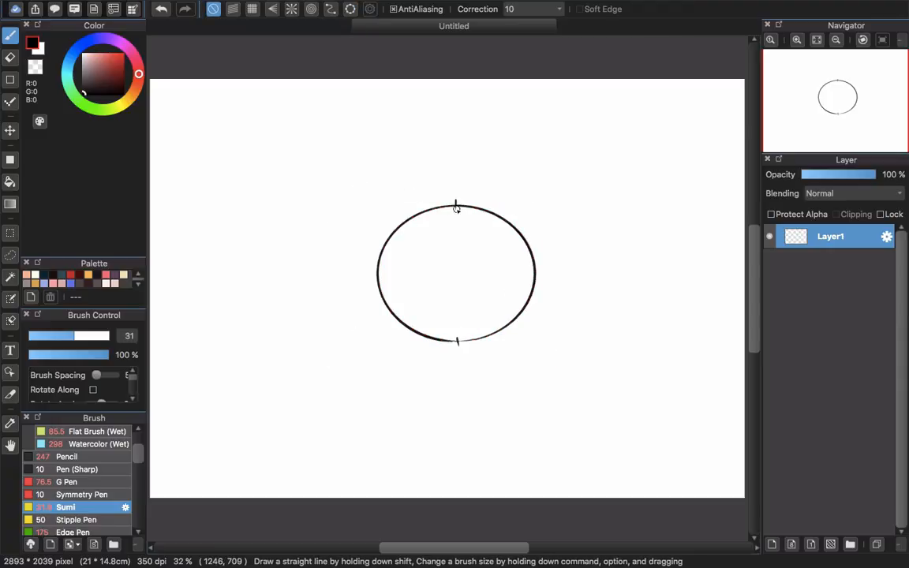
drag(456, 206, 369, 233)
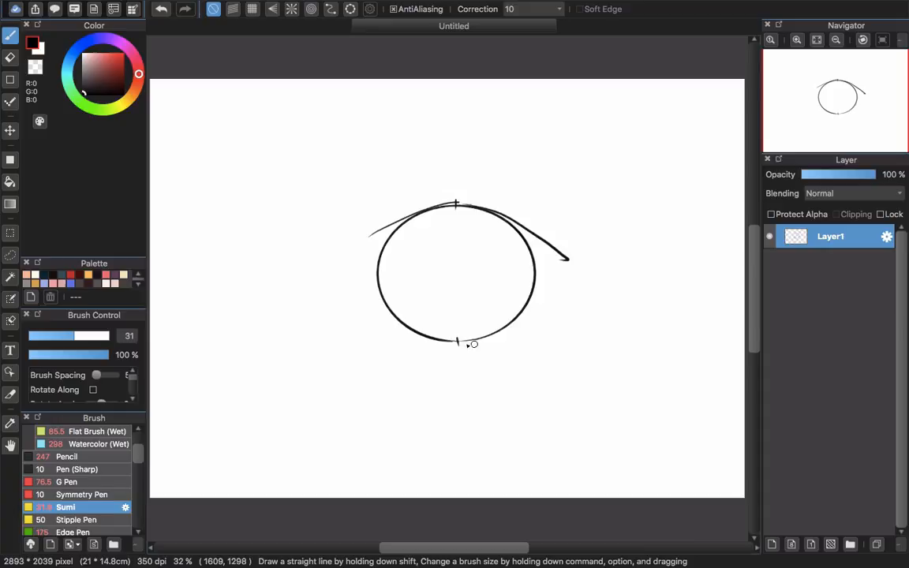
mouse_move(457, 352)
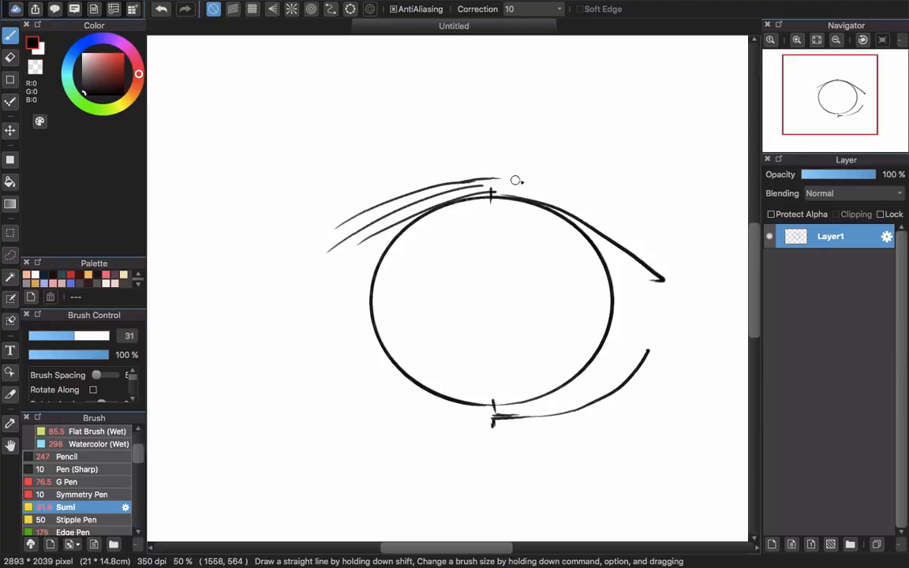
drag(492, 188, 670, 261)
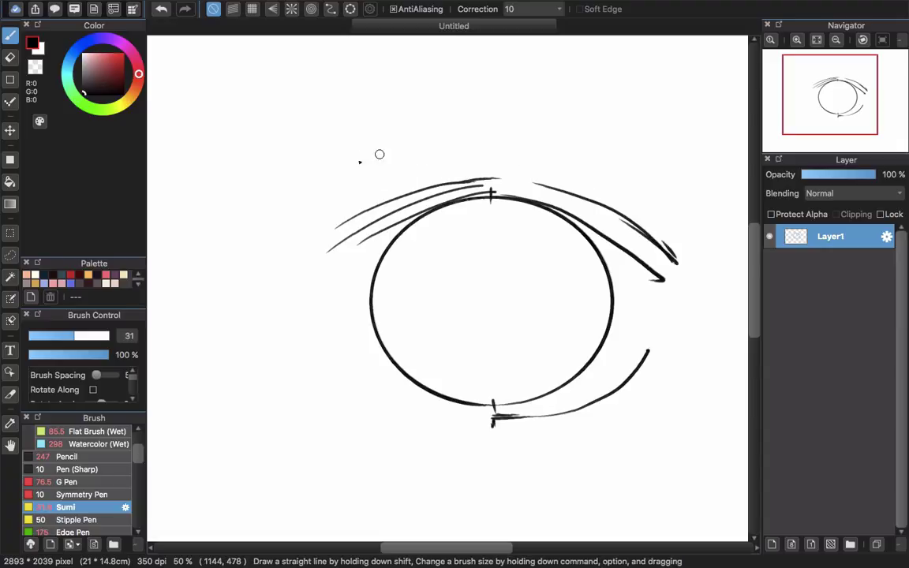
drag(379, 155, 517, 199)
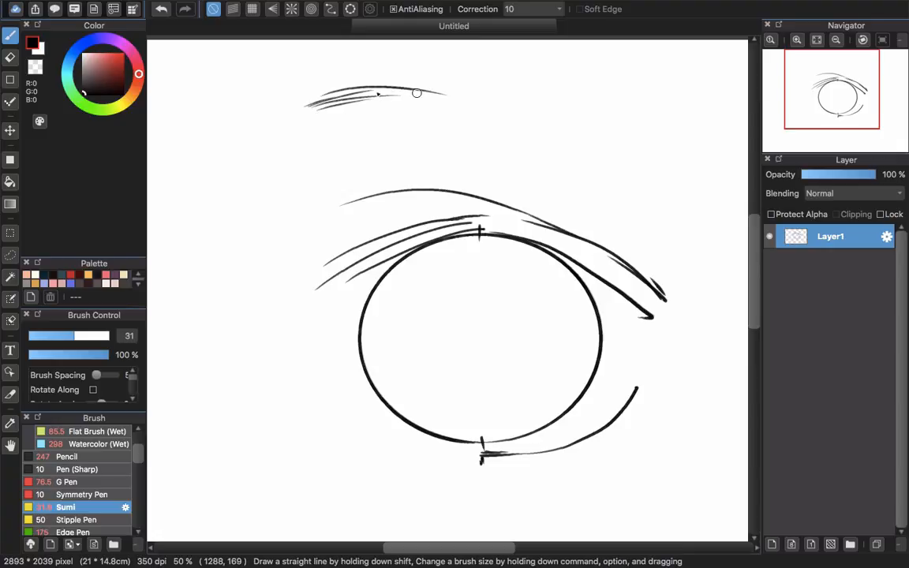
drag(417, 94, 597, 111)
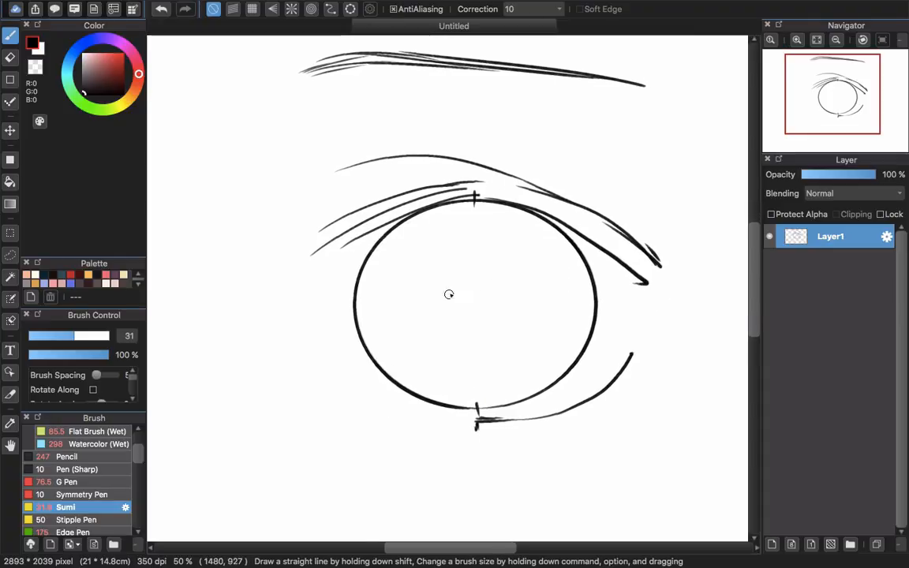
drag(445, 297, 489, 312)
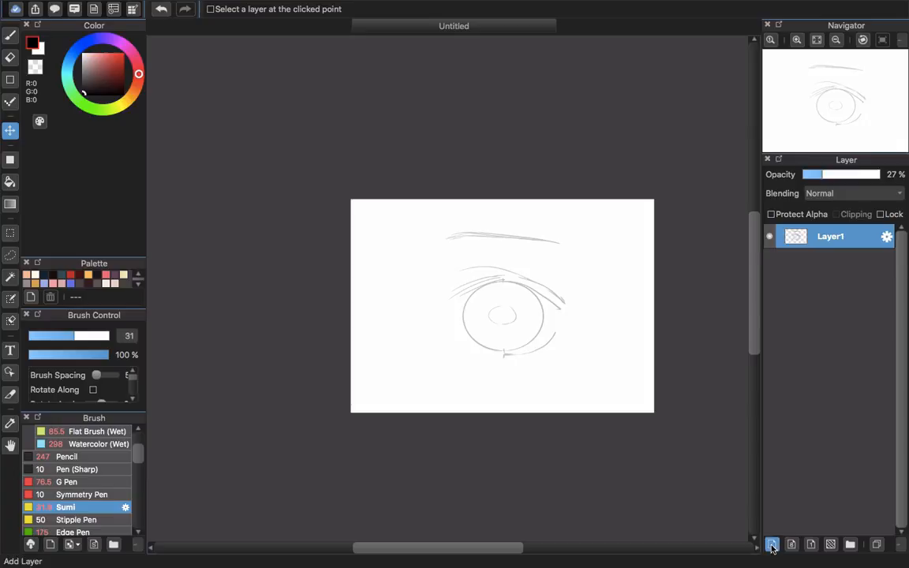
- Add a clean-line layer and fit the ellipse guide around the sketched iris to trace its circle
click(771, 545)
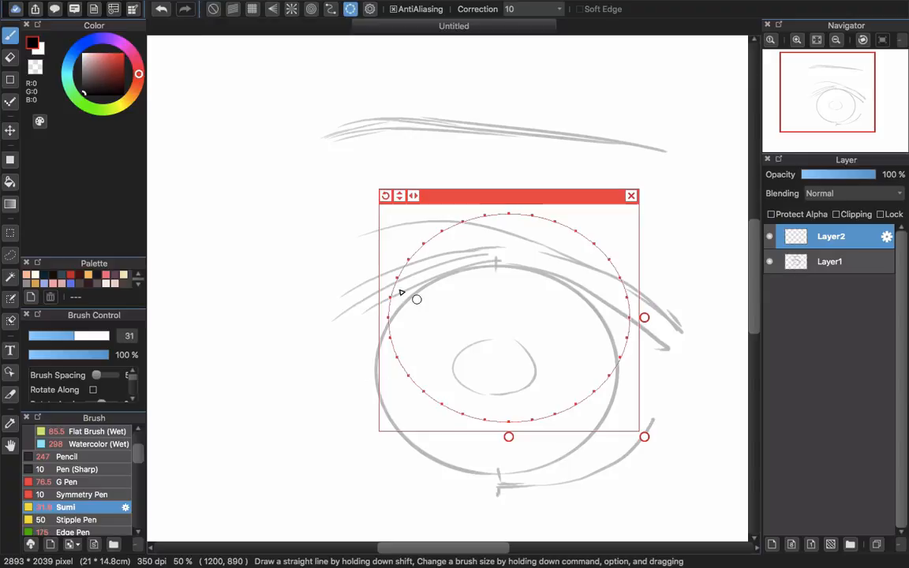
drag(508, 196, 498, 246)
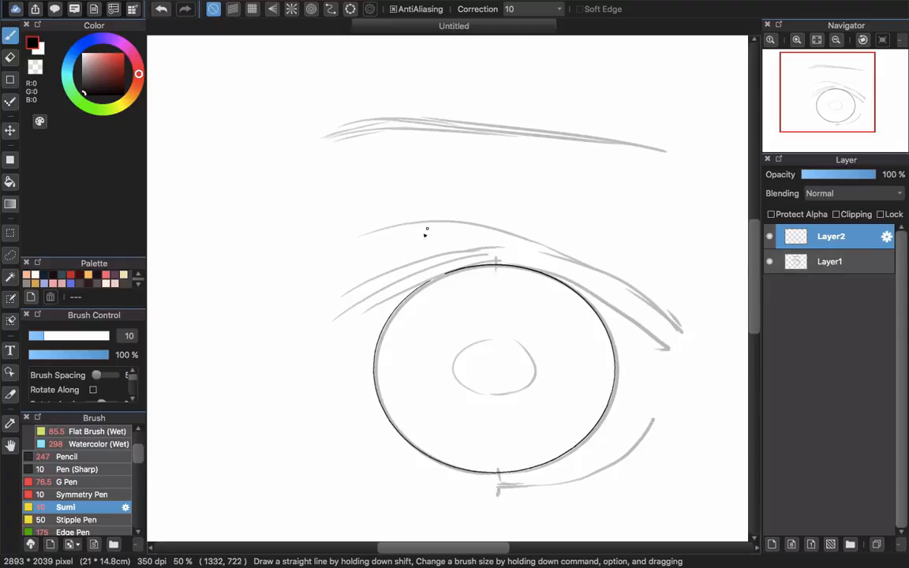
- Thicken the brush to 17 and ink the upper lid line toward the inner corner
click(830, 262)
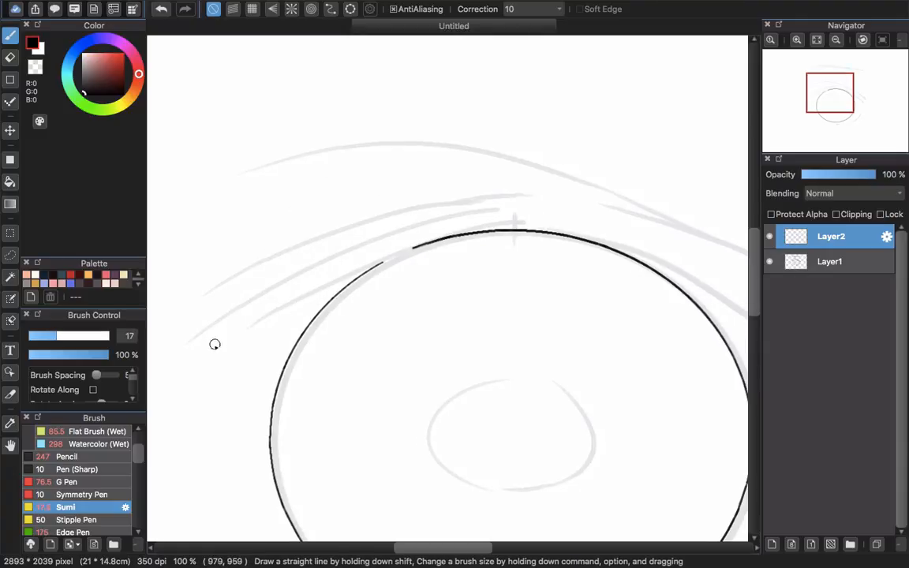
drag(216, 344, 421, 251)
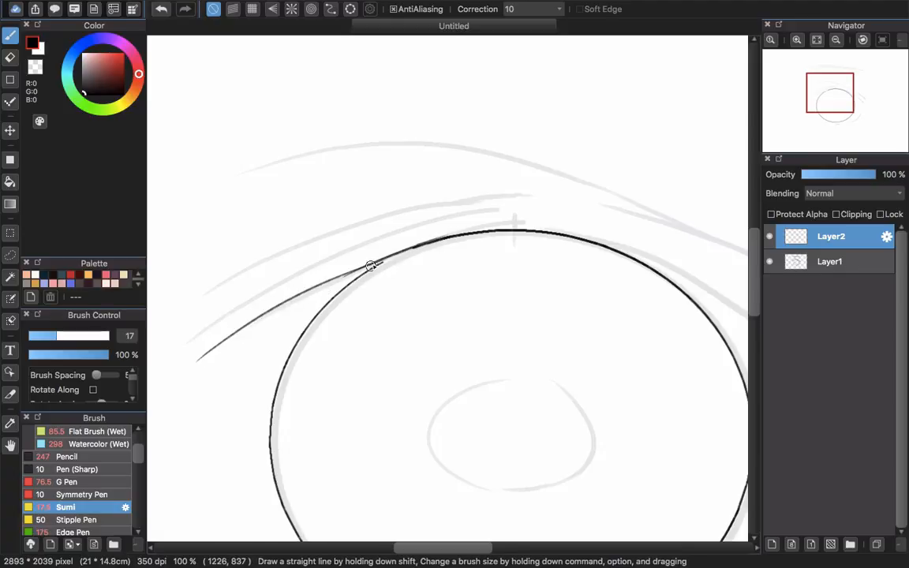
drag(371, 265, 199, 357)
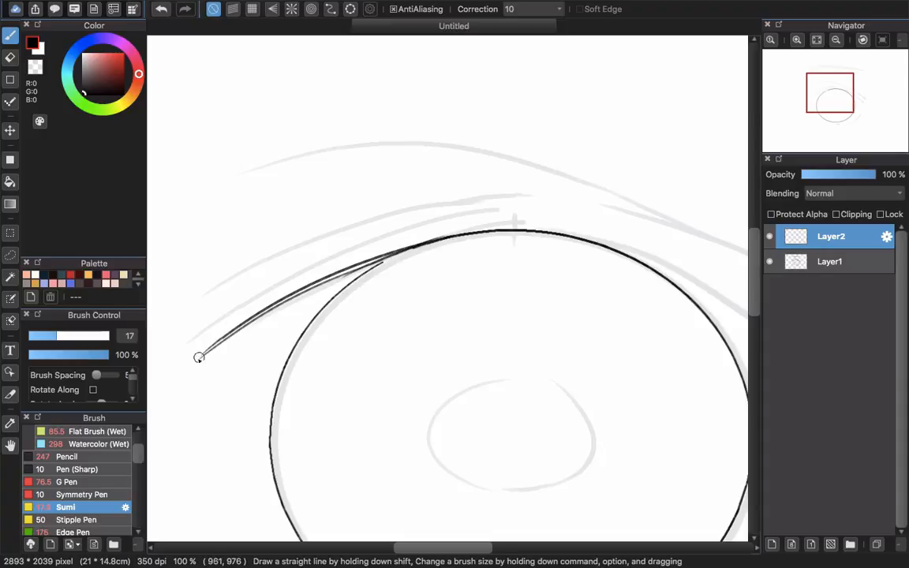
drag(199, 357, 433, 234)
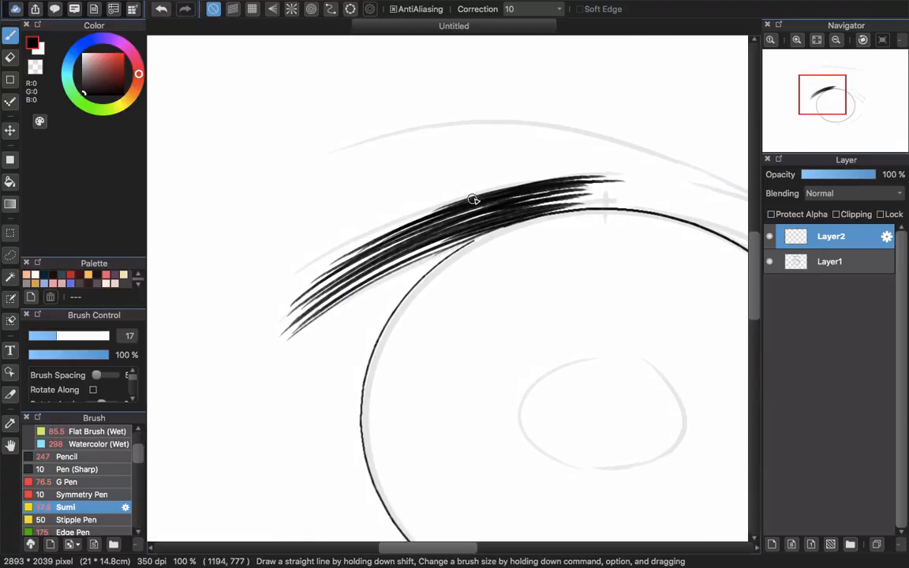
mouse_move(458, 202)
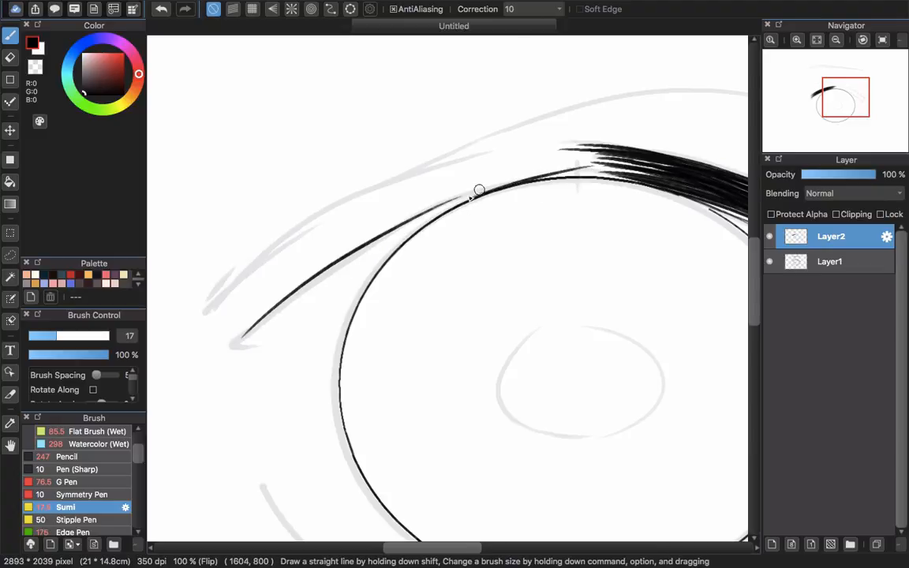
- Ink the outer upper lid and feather extra strokes along the top lash line
drag(480, 191, 615, 176)
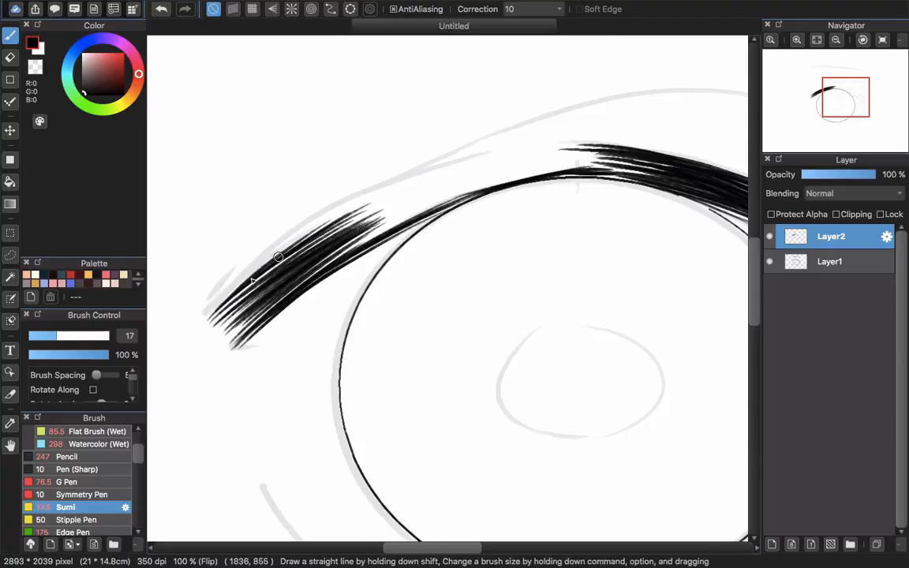
drag(278, 256, 489, 177)
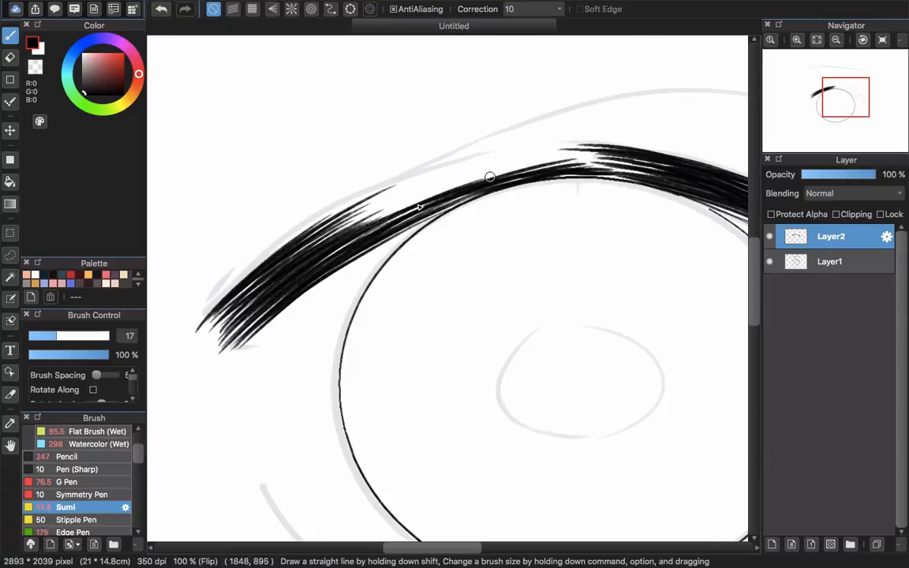
drag(490, 177, 562, 148)
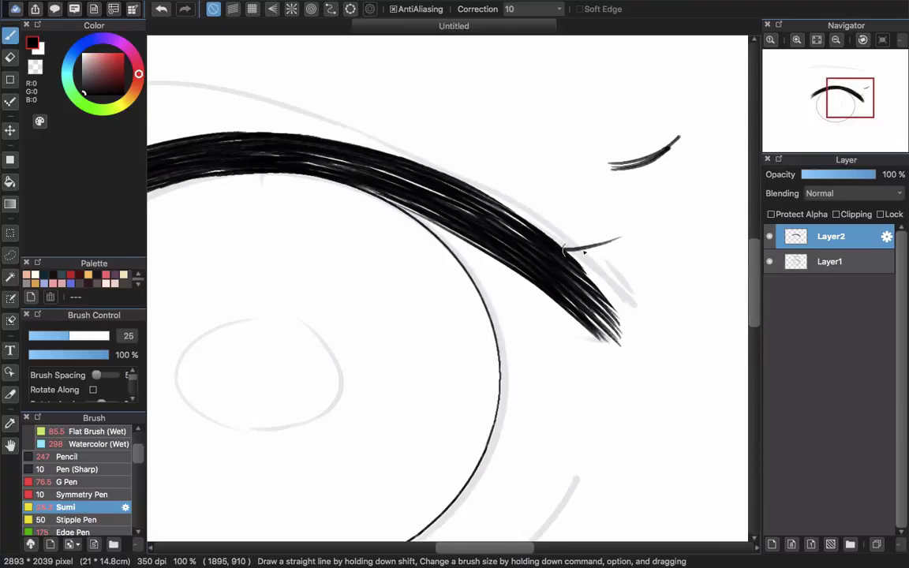
mouse_move(576, 253)
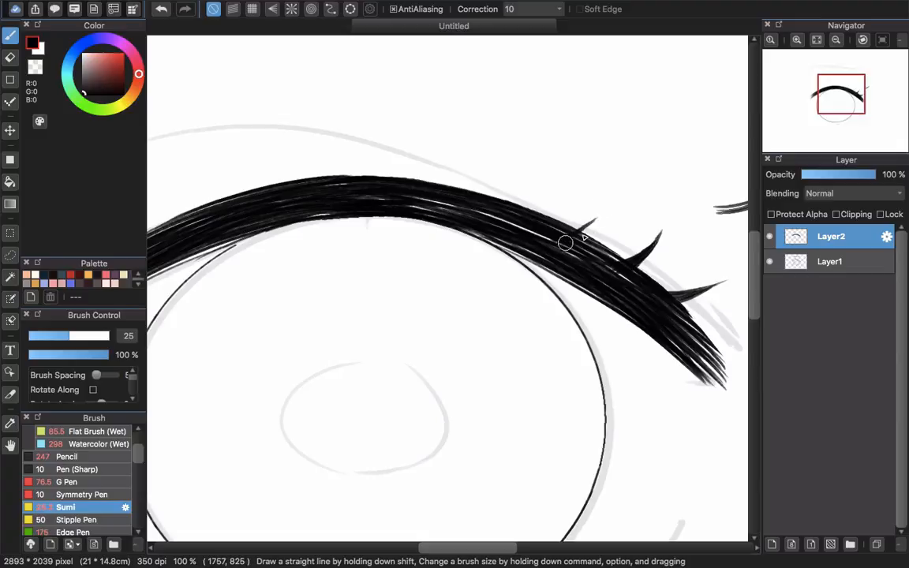
mouse_move(619, 186)
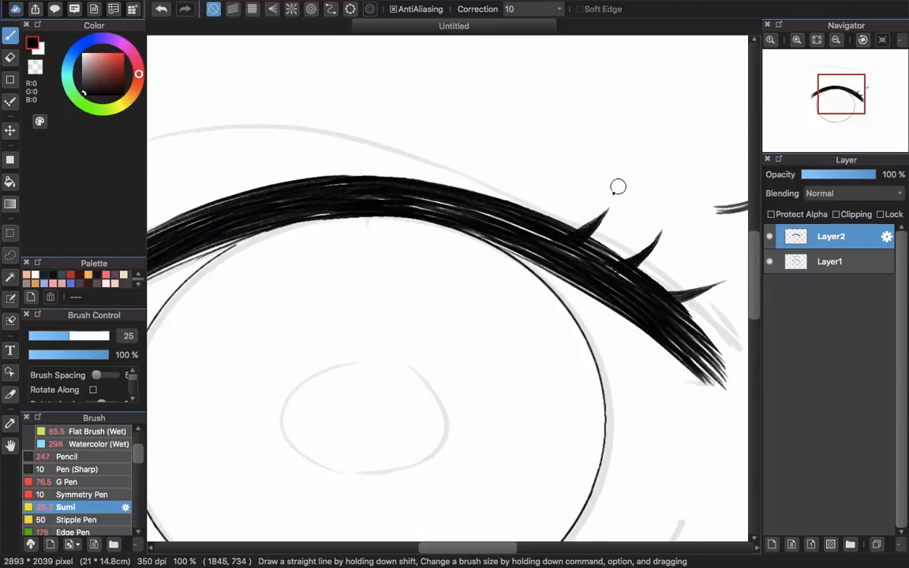
mouse_move(555, 203)
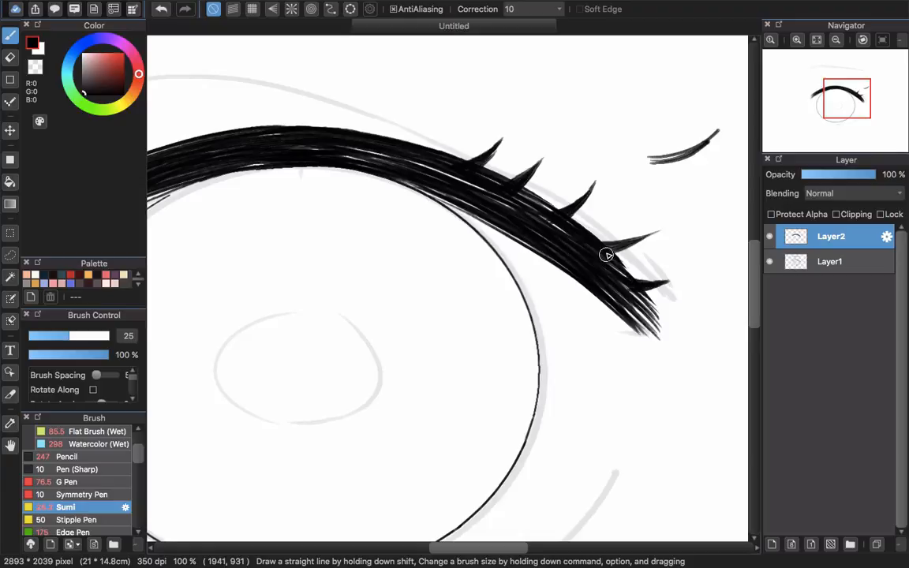
mouse_move(575, 284)
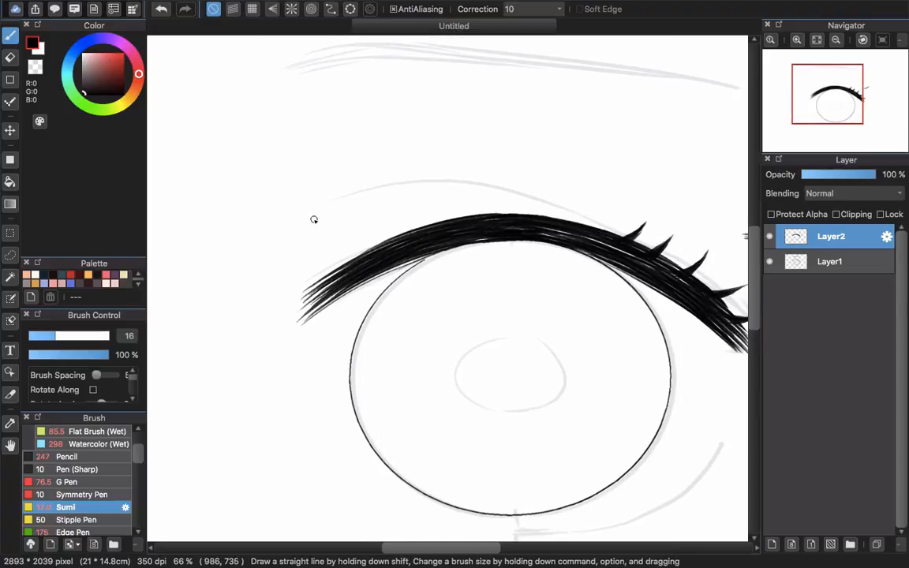
- Stroke a row of short spiky lower lashes along the bottom rim, denser at the outer corner
drag(314, 219, 445, 180)
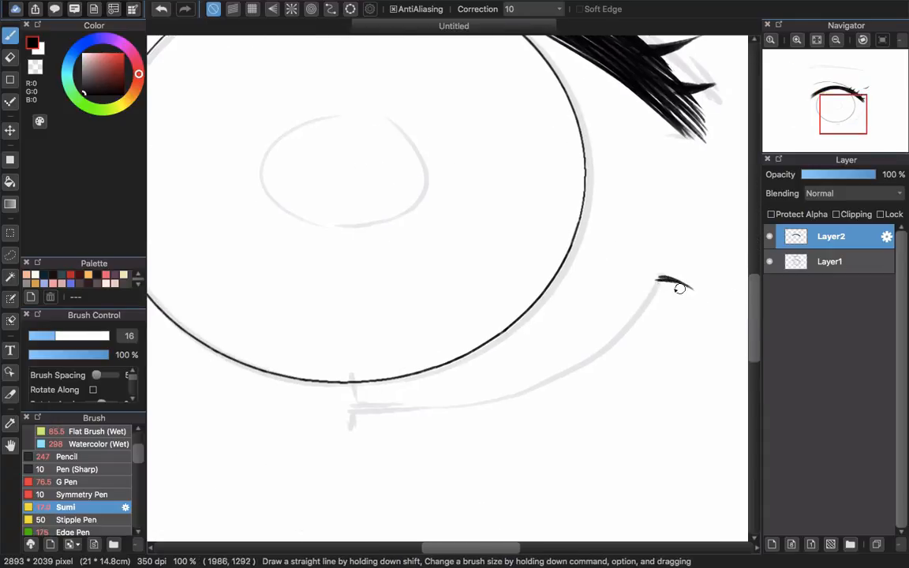
drag(660, 284, 686, 324)
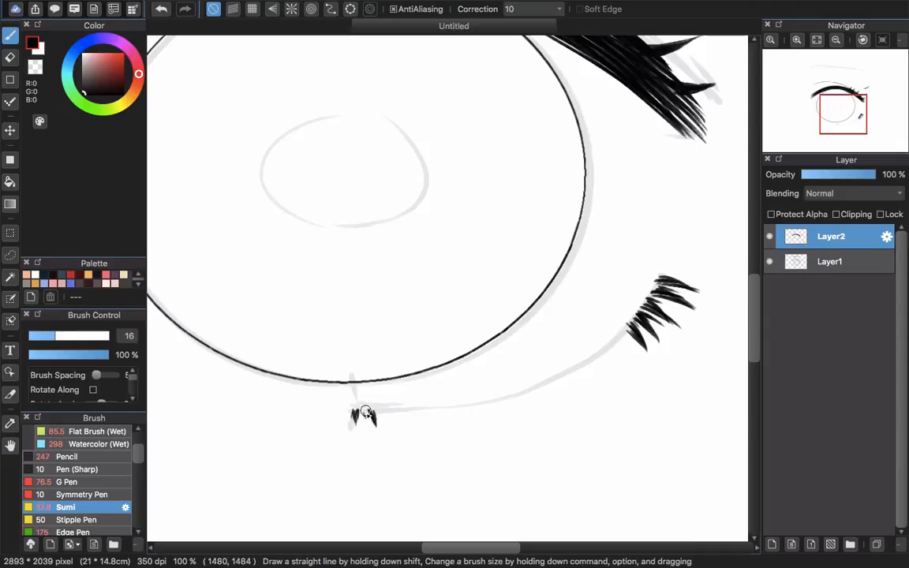
drag(360, 413, 450, 412)
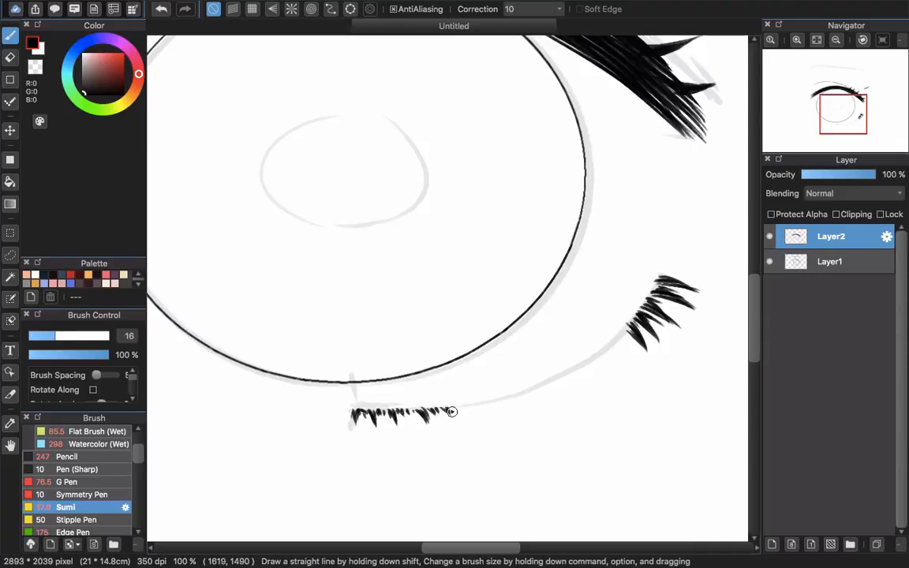
drag(450, 410, 539, 394)
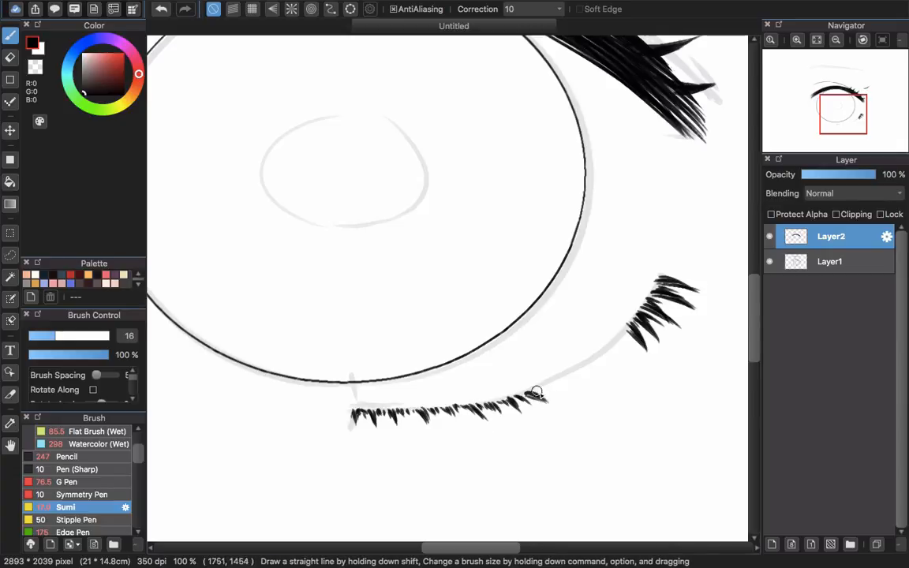
drag(536, 395, 612, 355)
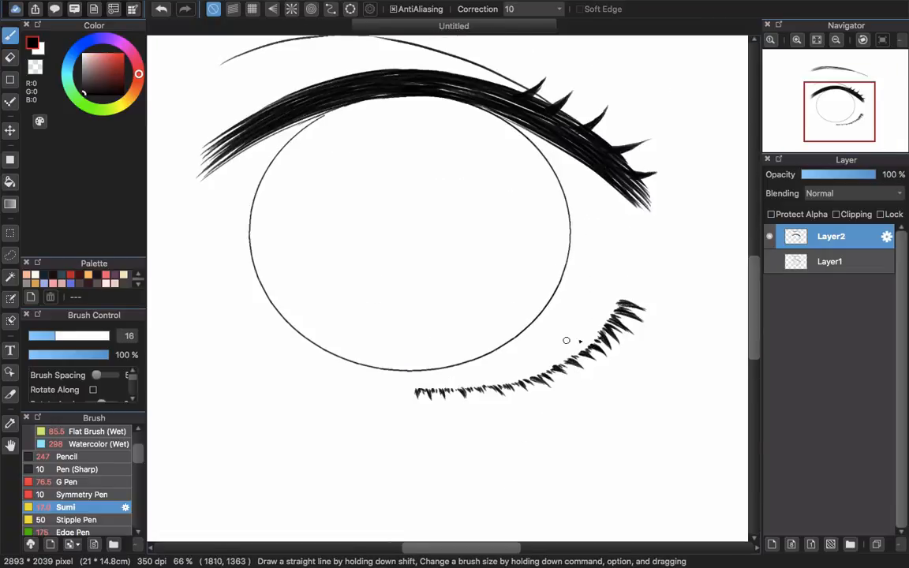
mouse_move(582, 352)
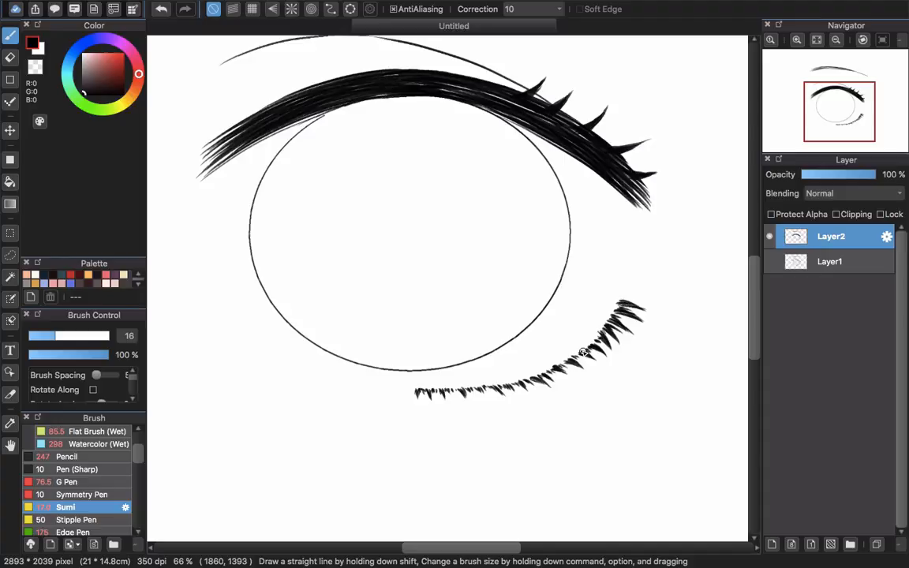
mouse_move(597, 339)
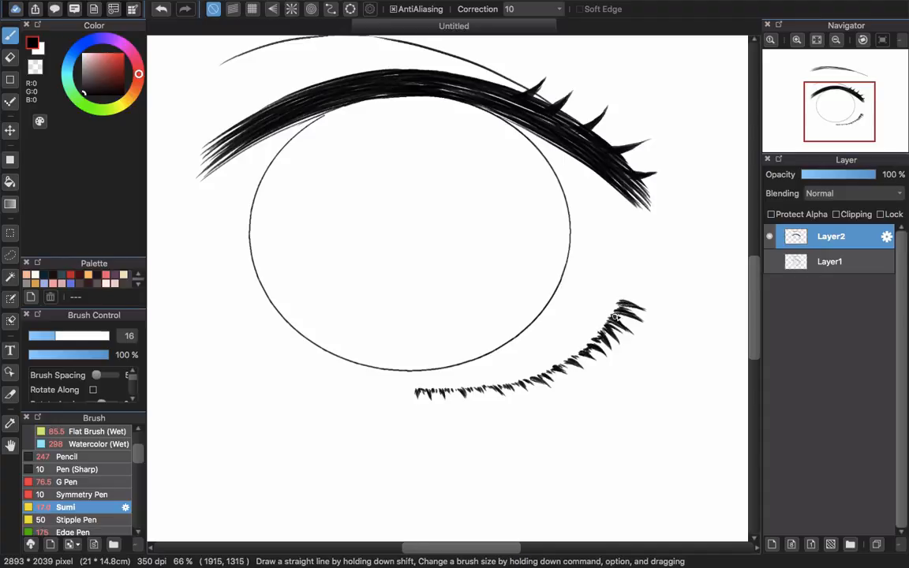
mouse_move(619, 308)
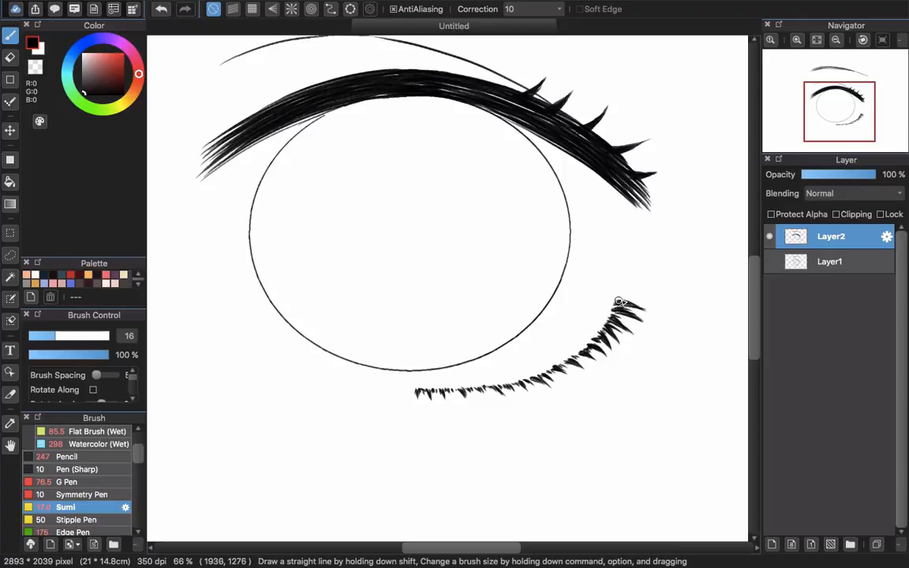
mouse_move(645, 290)
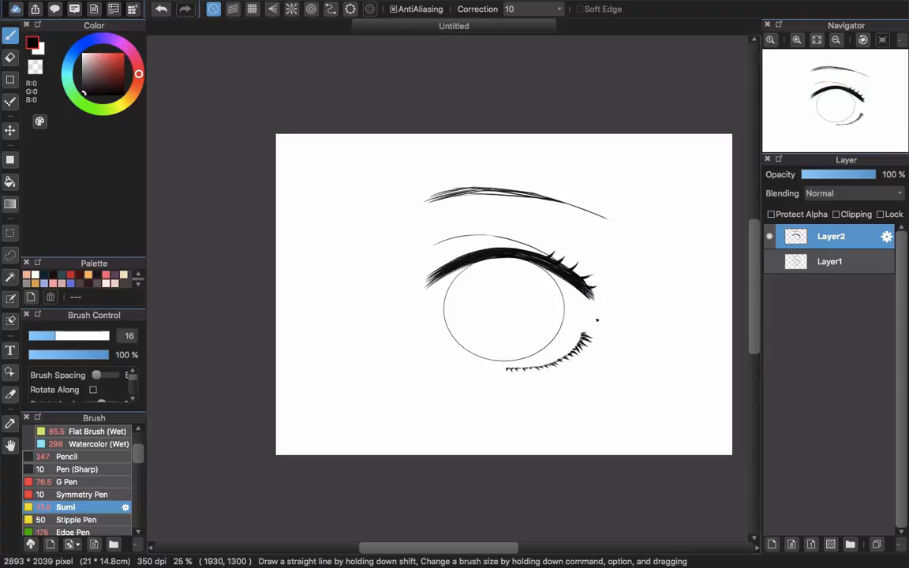
- Add a skin layer under the line art and shade pink skinshadow above and along the lid with a large Pencil
click(771, 543)
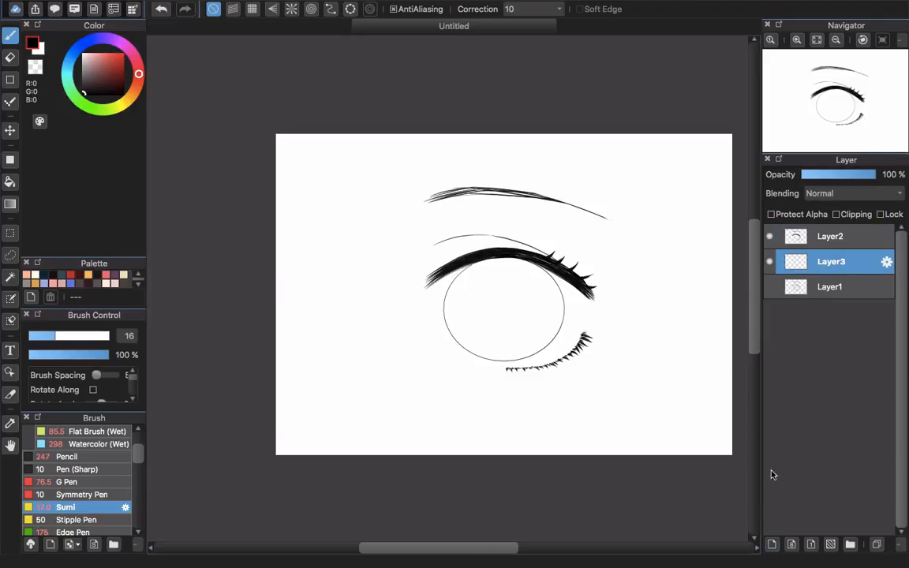
click(9, 256)
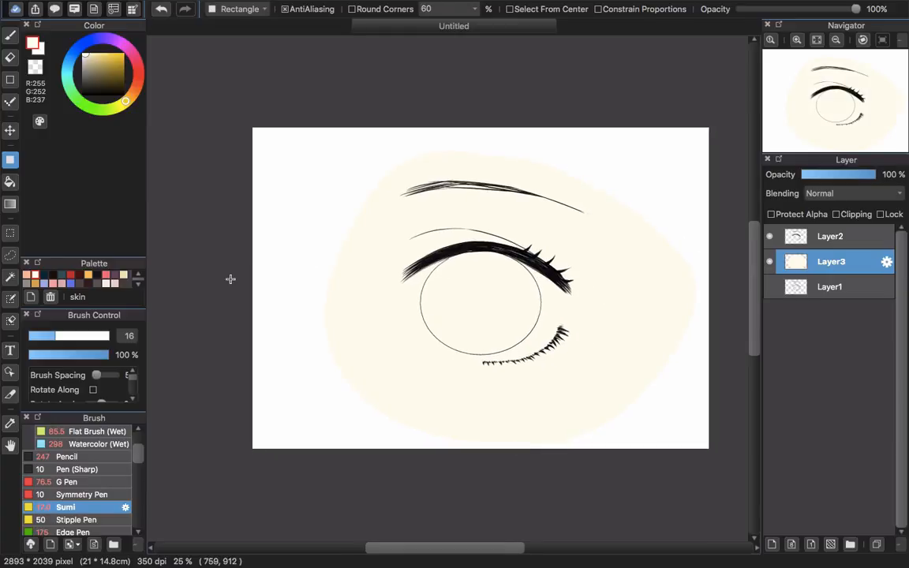
click(9, 34)
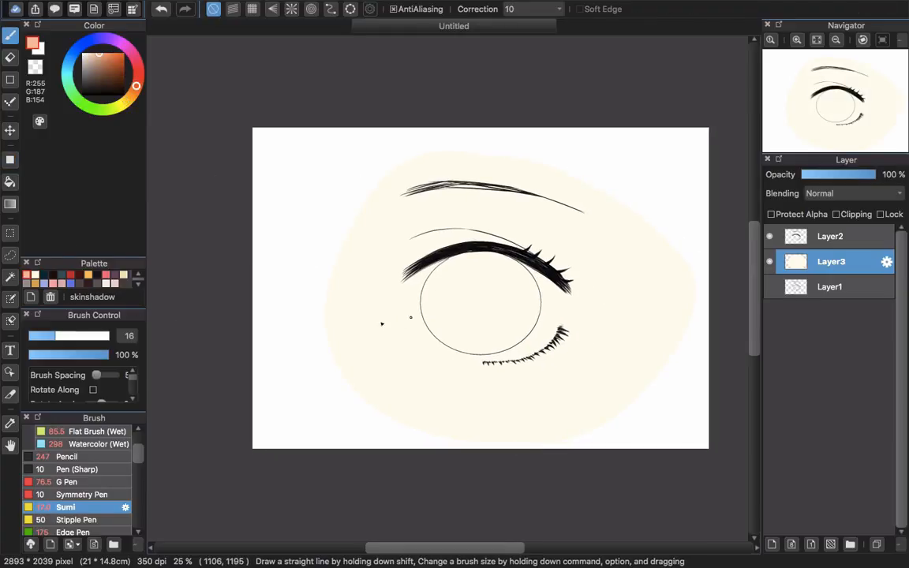
click(66, 456)
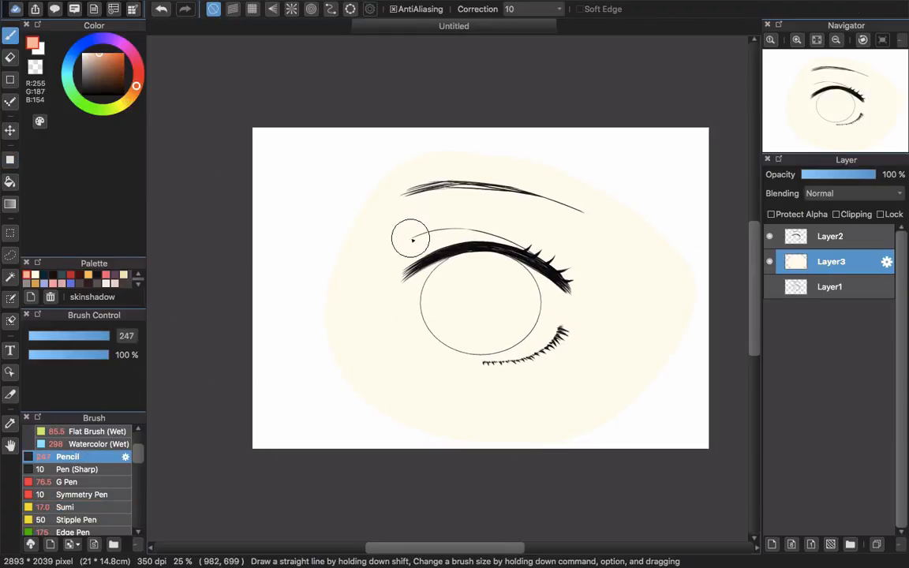
drag(402, 237, 445, 229)
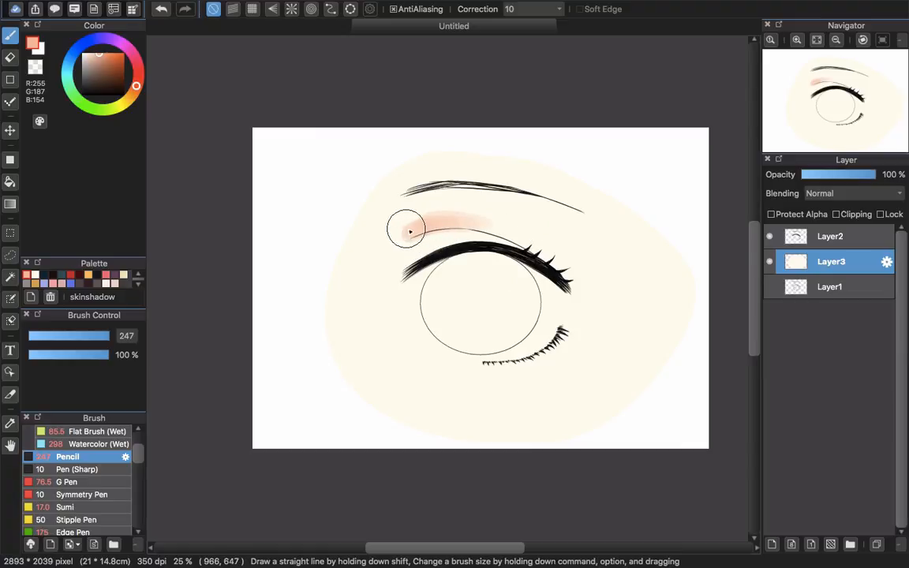
drag(407, 228, 552, 252)
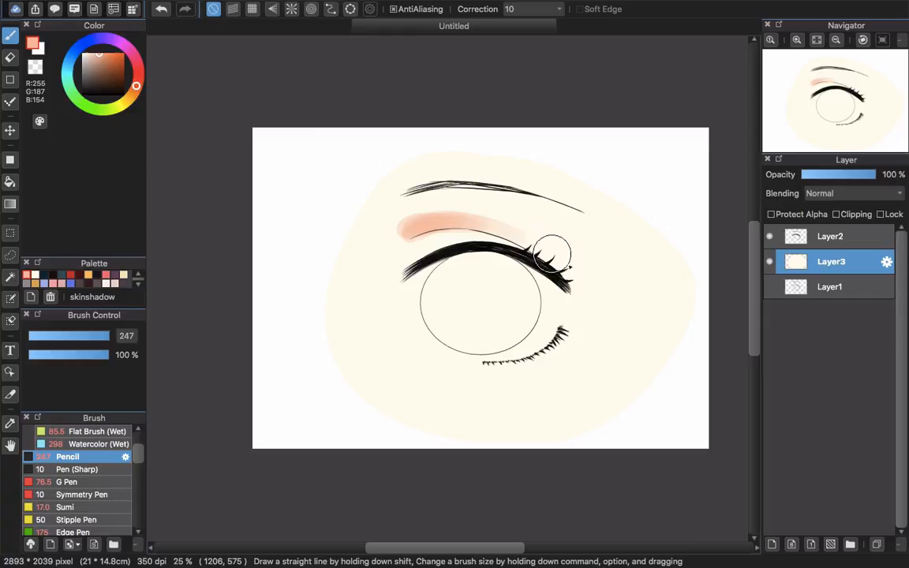
drag(552, 255, 560, 344)
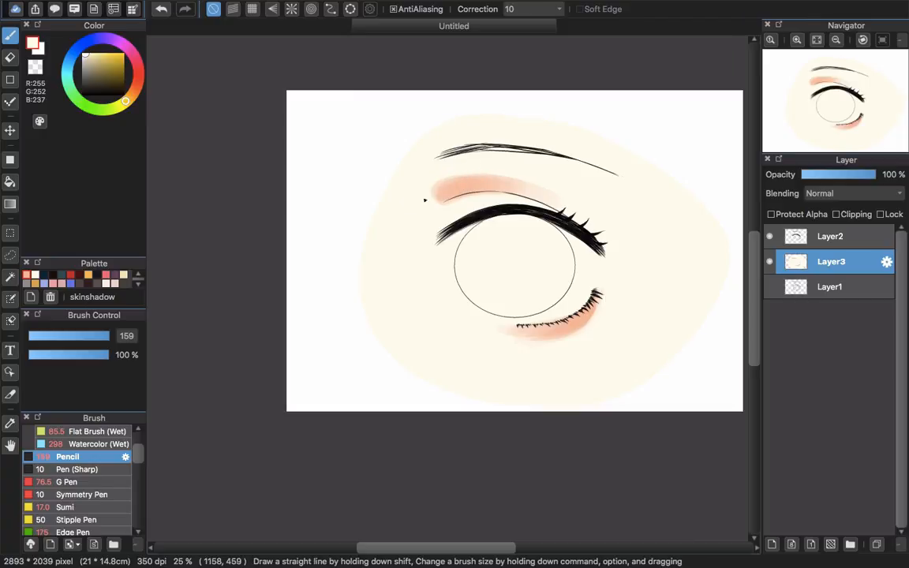
mouse_move(410, 212)
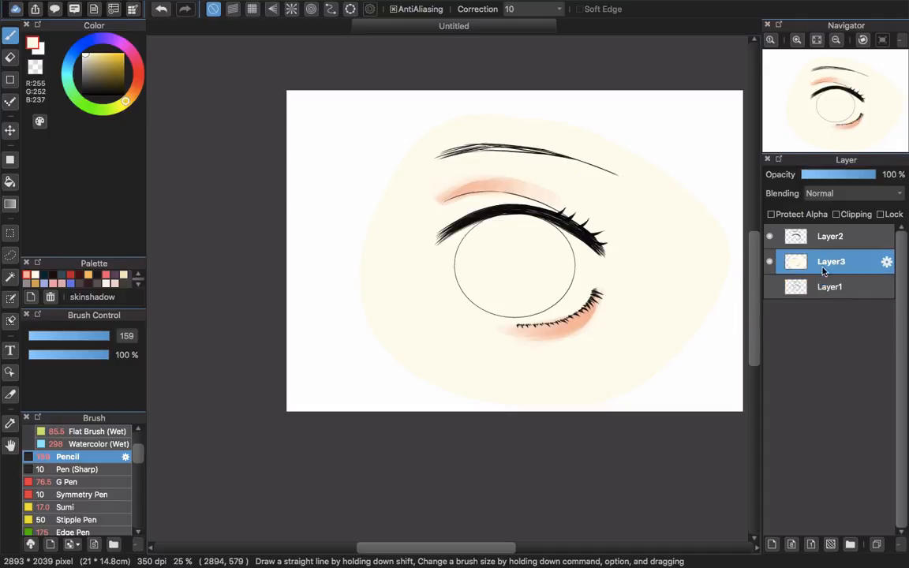
- Add a layer for the eye white and paint white into the sclera along the lower rim
click(772, 543)
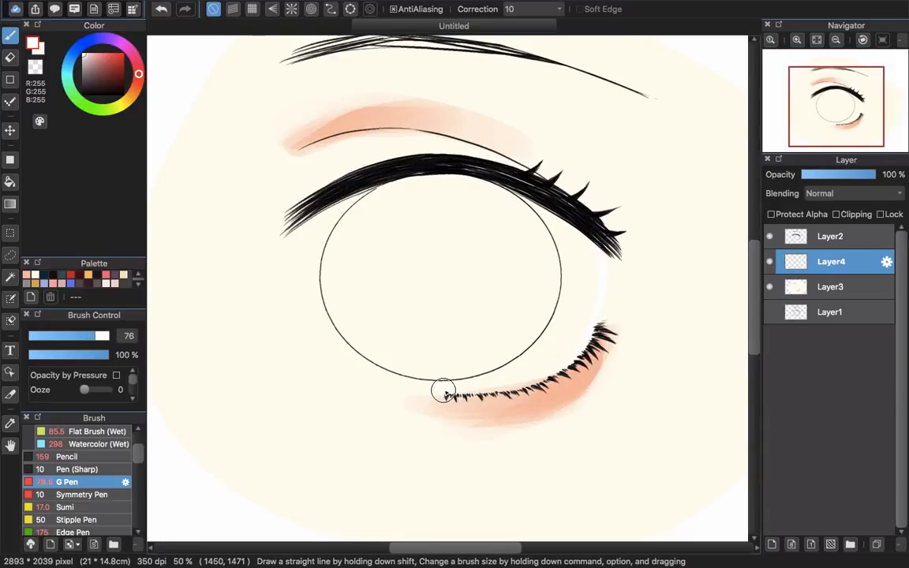
drag(445, 391, 492, 391)
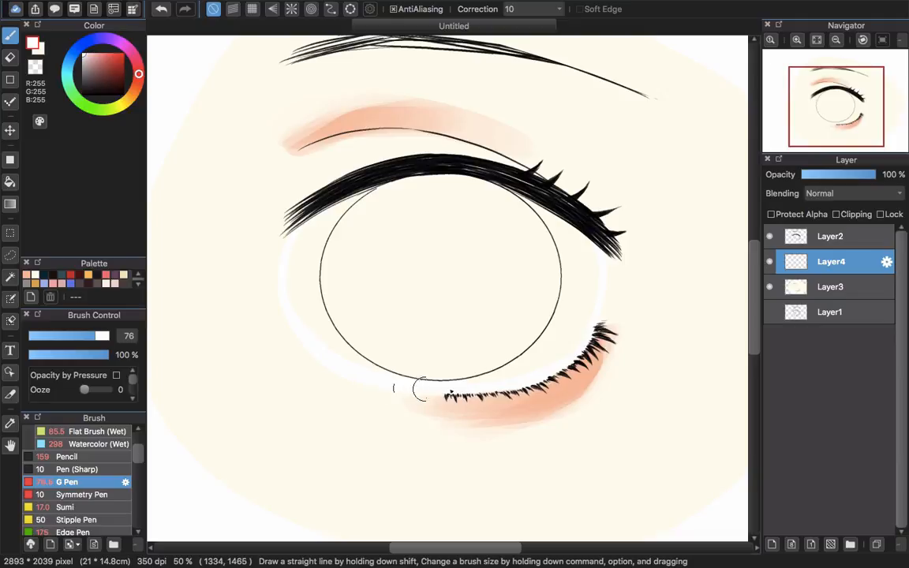
click(12, 183)
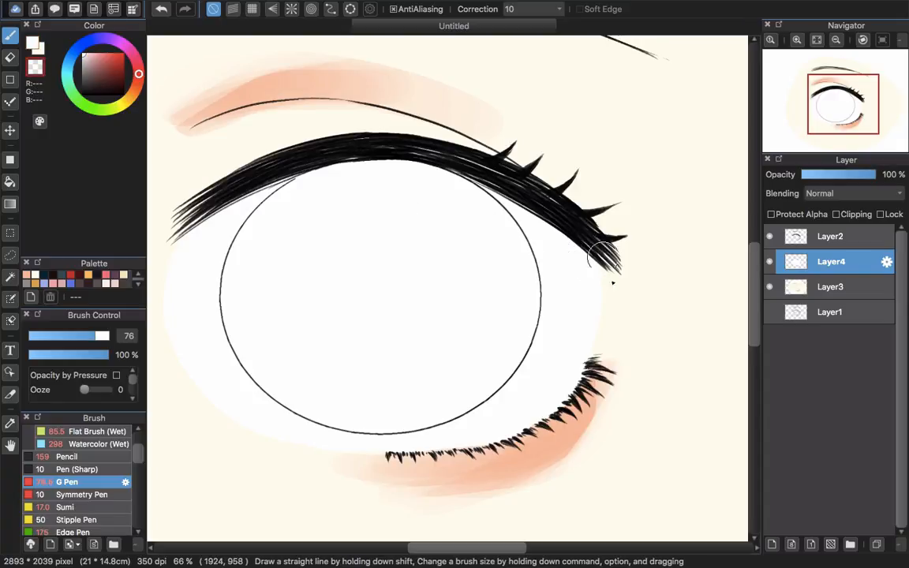
mouse_move(603, 291)
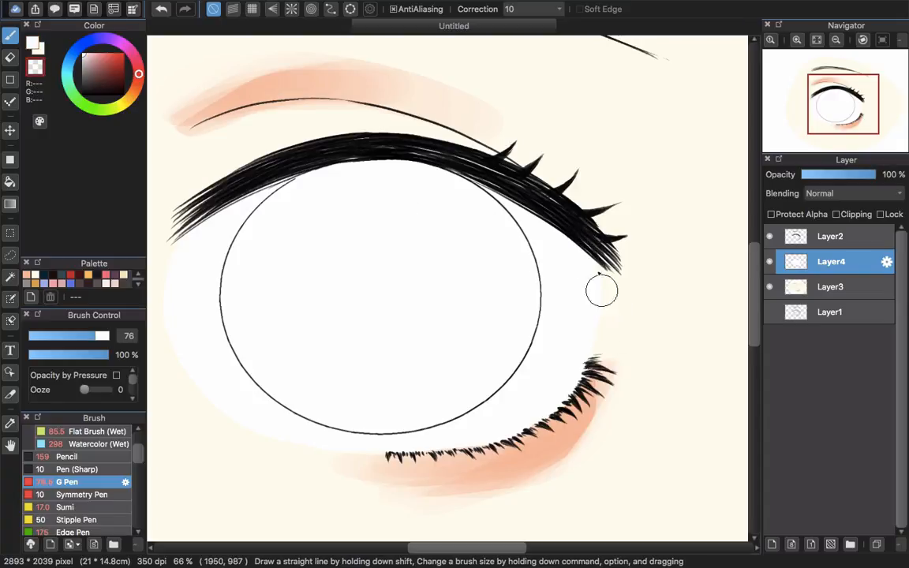
mouse_move(606, 330)
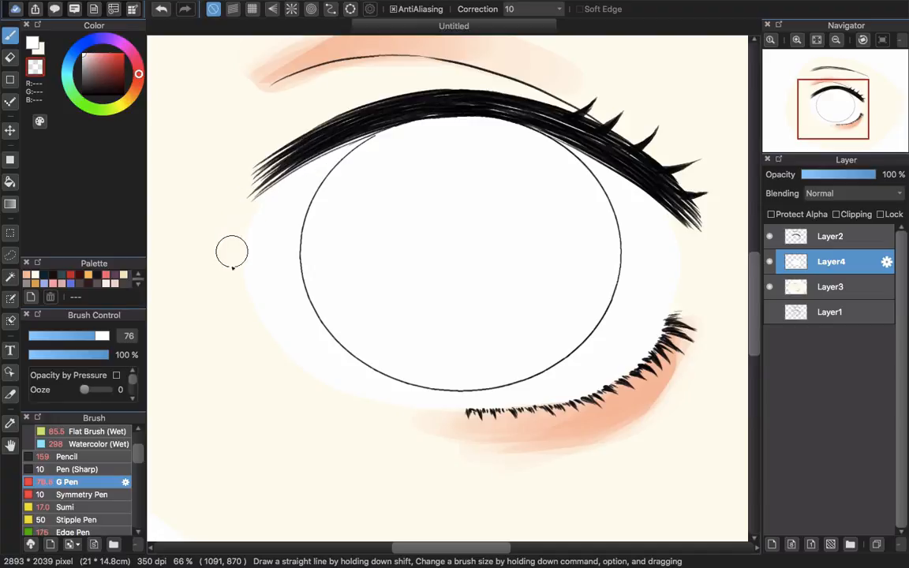
mouse_move(256, 217)
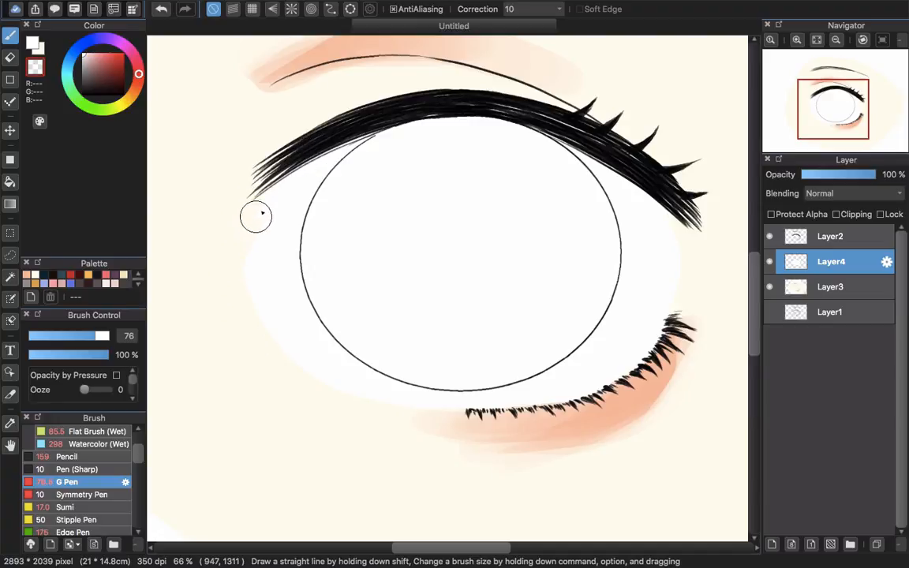
mouse_move(245, 221)
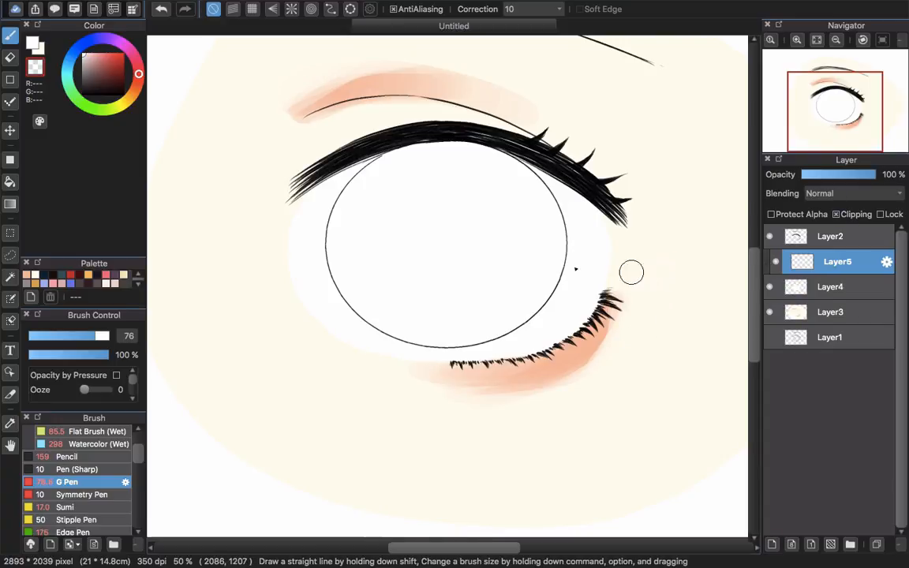
- Pick a deep navy iris colour, lock the layer's transparency, and ready the Sumi brush with purple
click(84, 44)
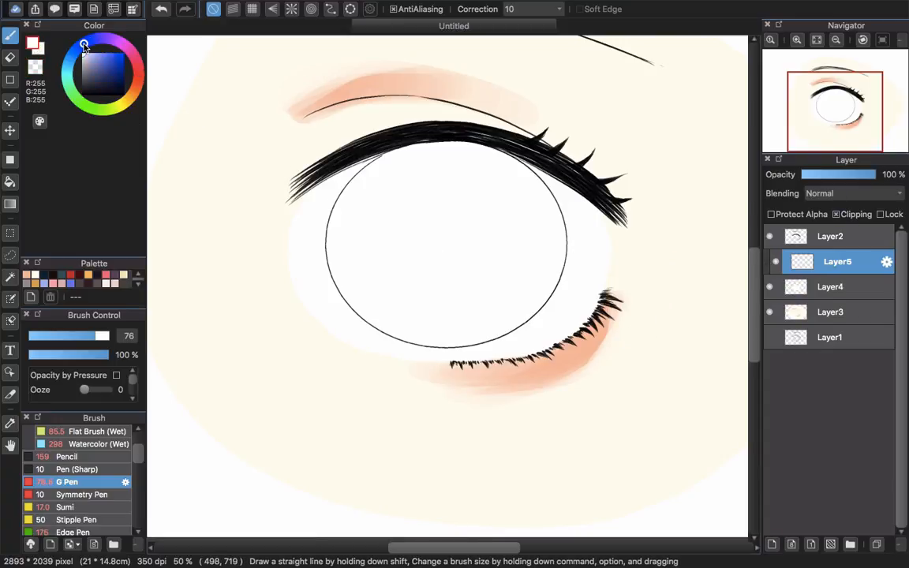
click(121, 75)
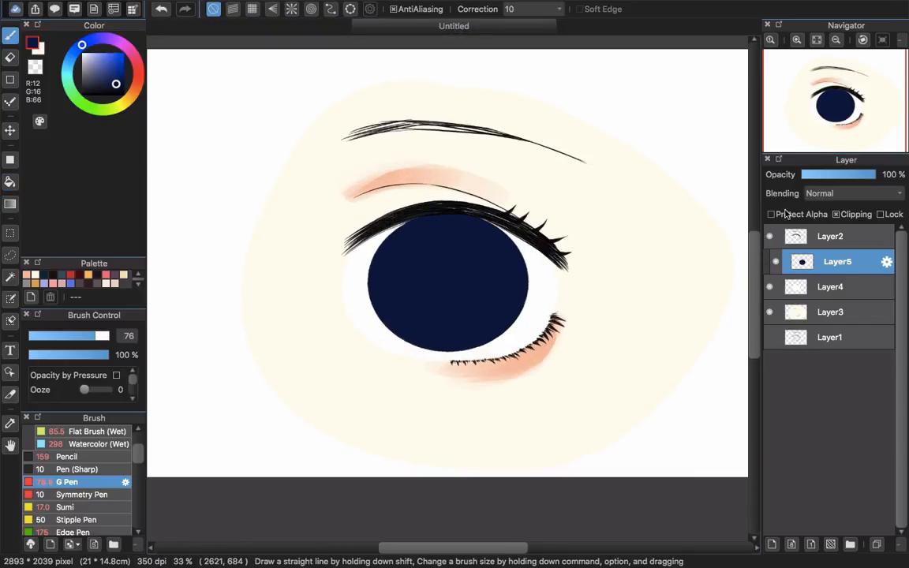
click(770, 214)
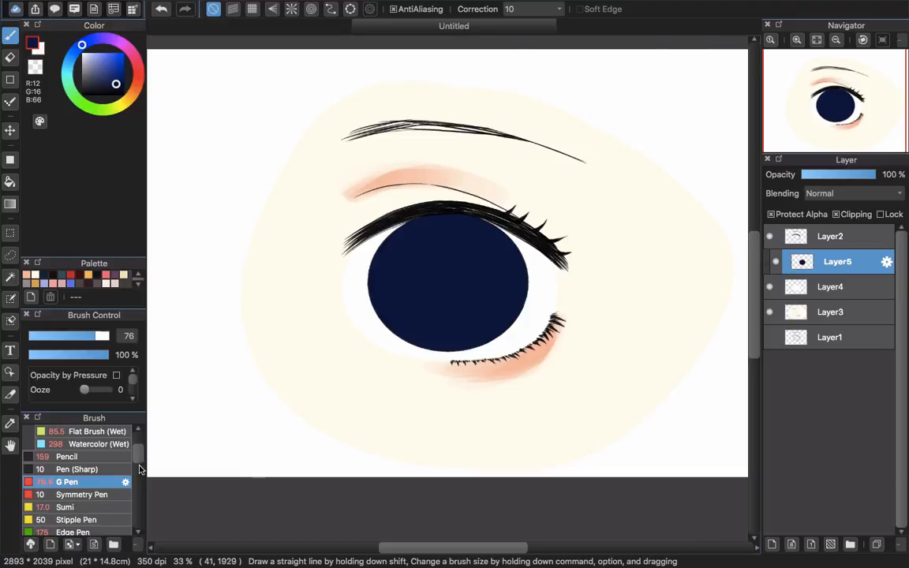
click(65, 507)
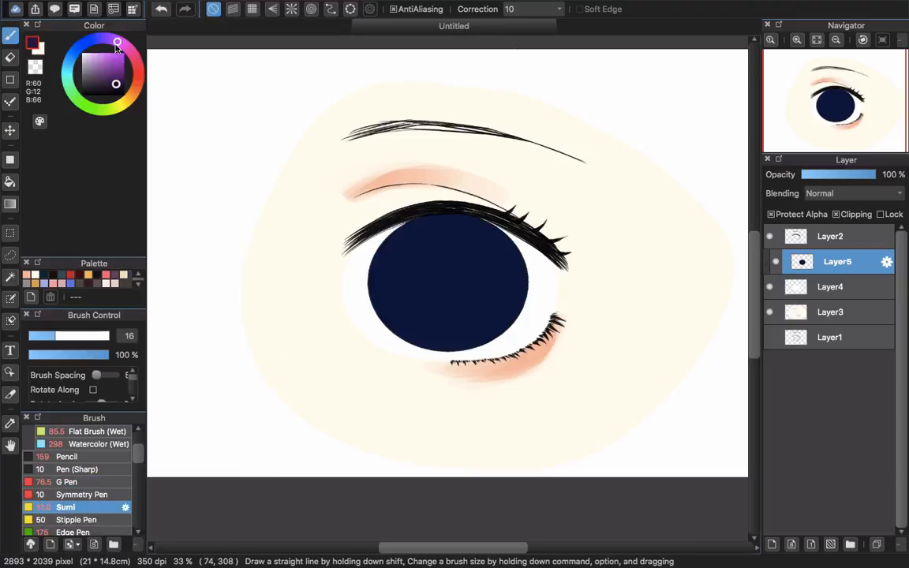
click(117, 41)
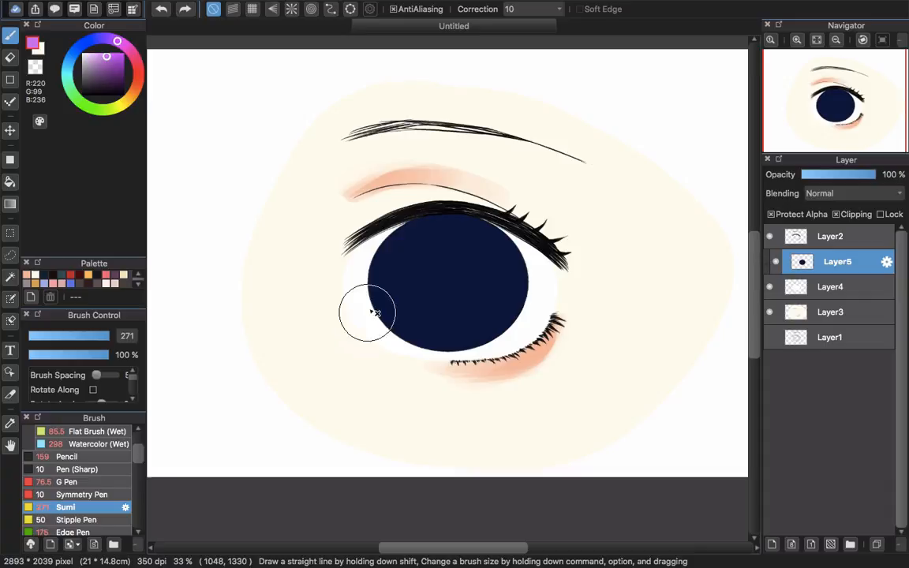
- With the wet flat brush, paint a purple patch across the lower left iris and a yellow patch at lower right
scroll(down, 3)
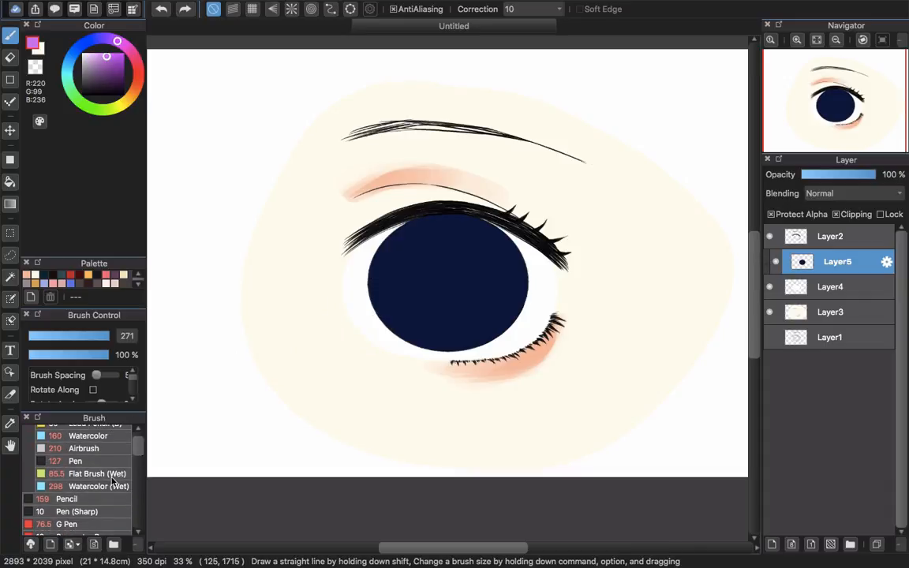
click(87, 473)
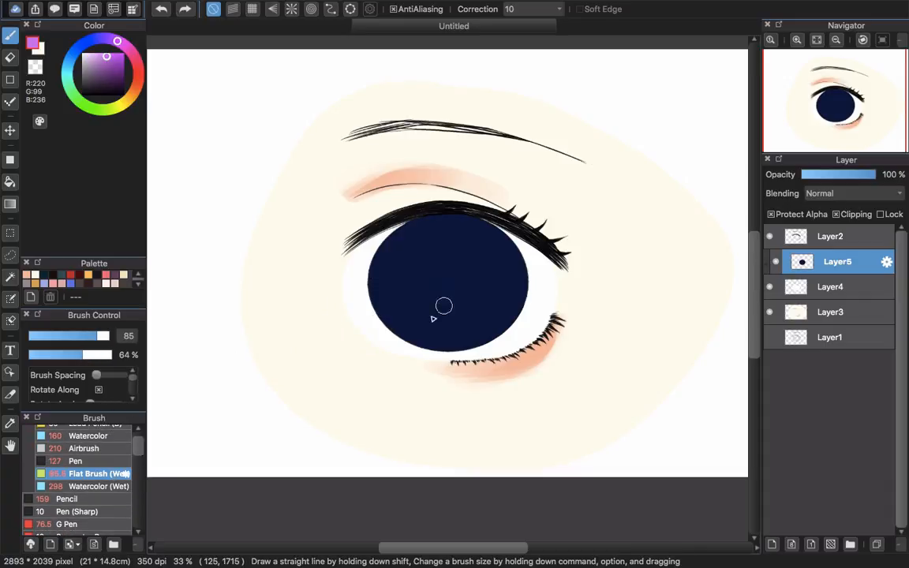
drag(444, 306, 412, 322)
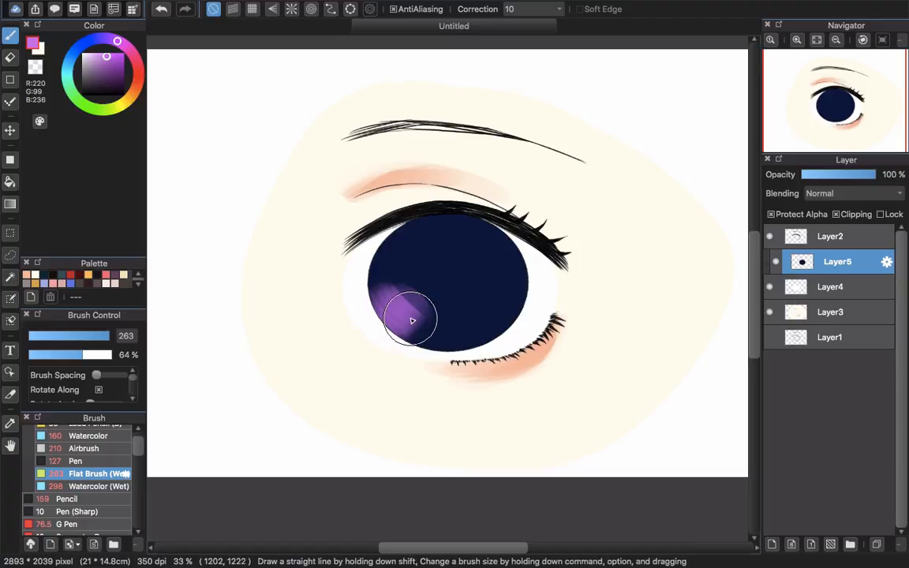
drag(411, 319, 455, 339)
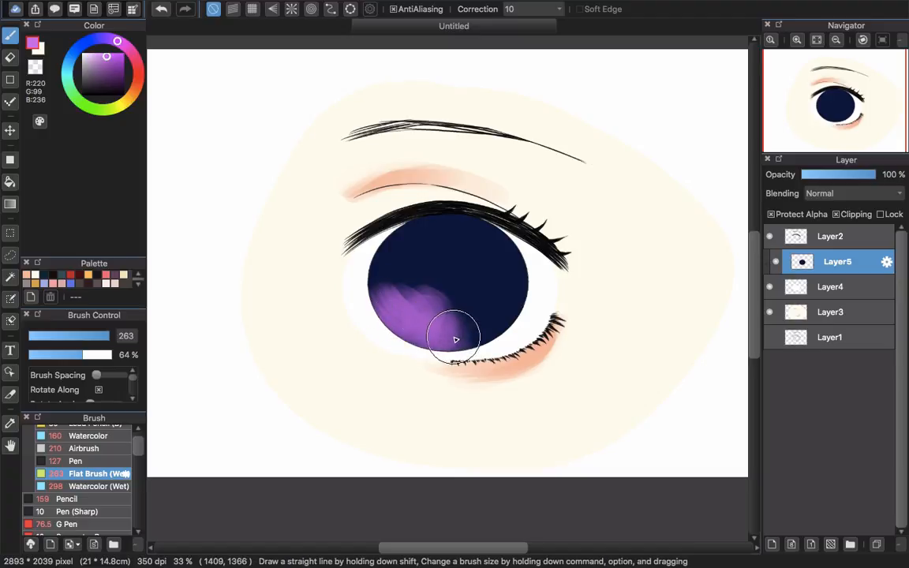
drag(454, 339, 379, 460)
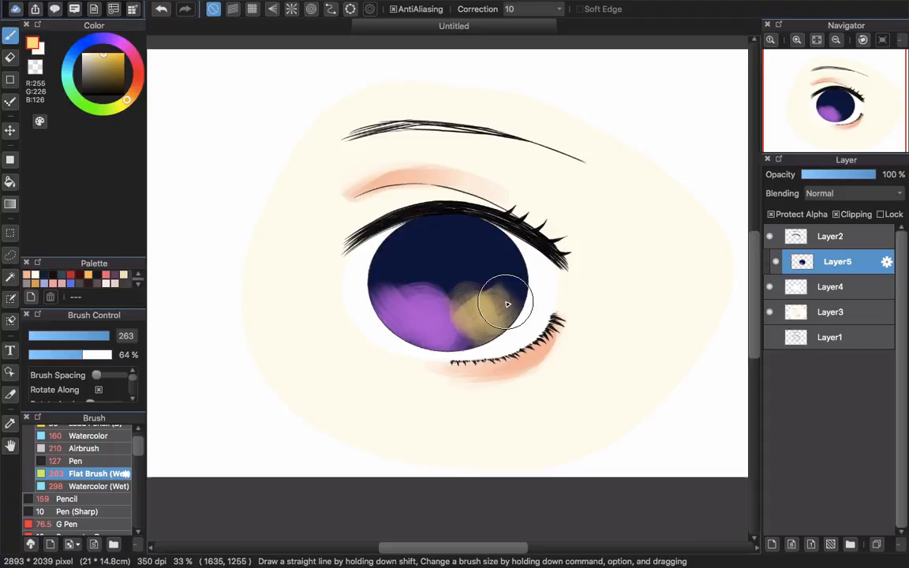
drag(508, 303, 366, 428)
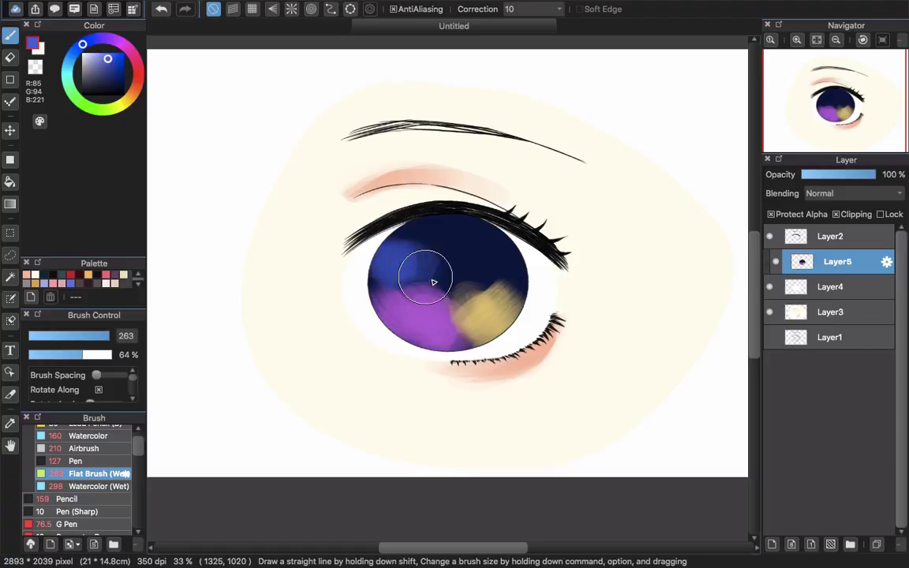
- Brush lighter blue into the upper and left iris and blend the purple and yellow across the bottom
drag(433, 282, 352, 286)
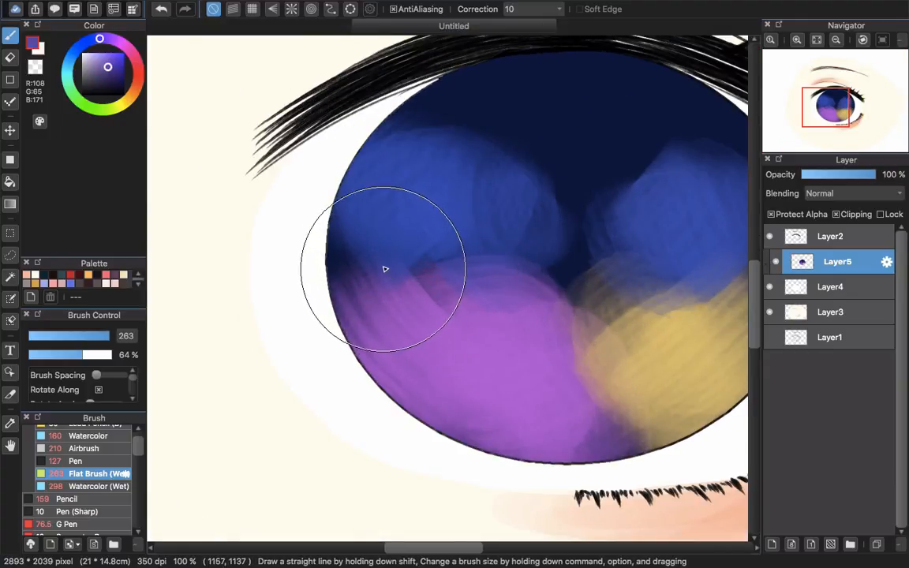
drag(385, 268, 355, 228)
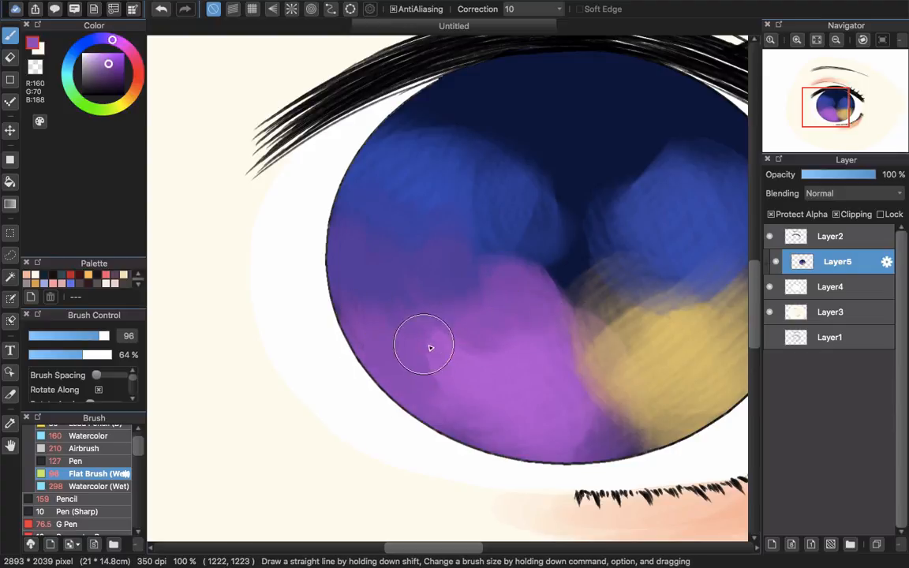
mouse_move(521, 360)
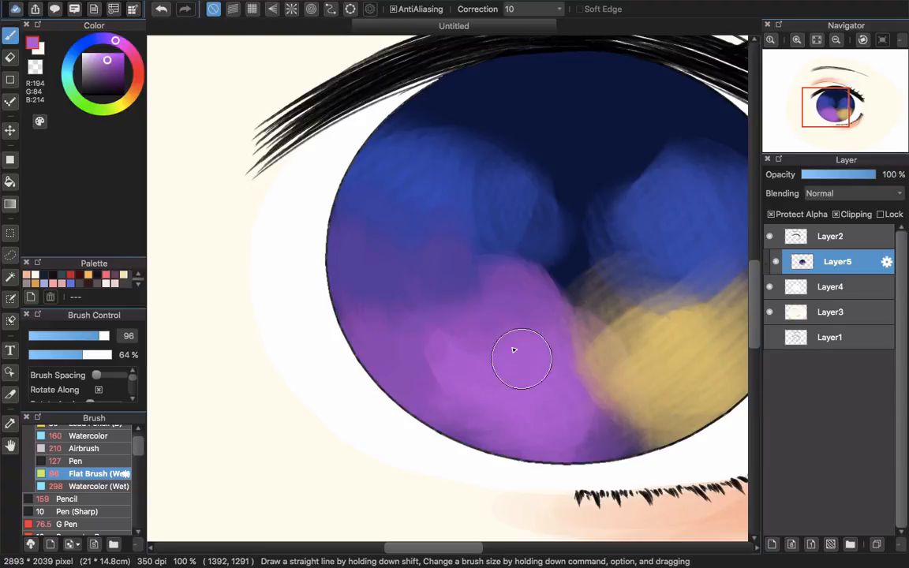
drag(514, 350, 622, 408)
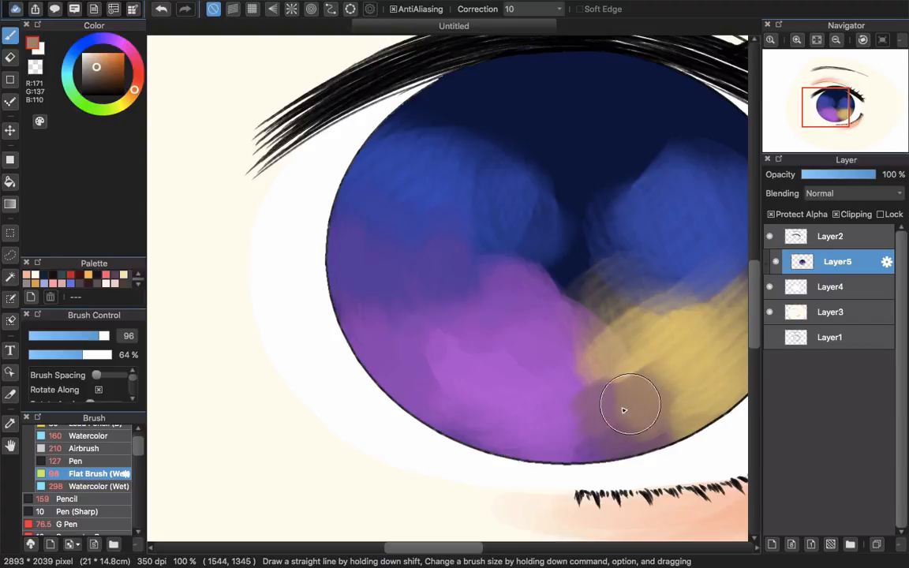
drag(631, 409, 518, 429)
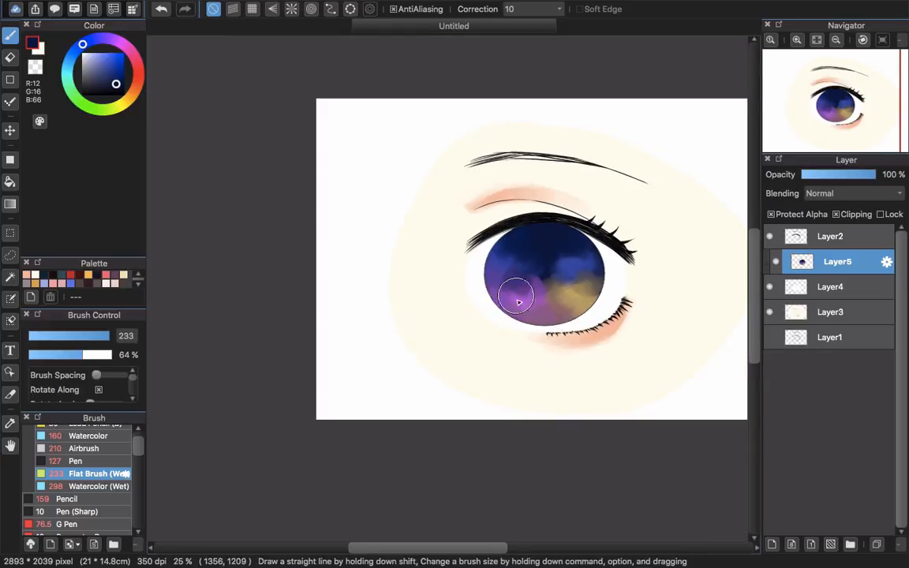
- With the Watercolor brush, centre the circle snap guide on the iris and shrink it to pupil size
click(98, 486)
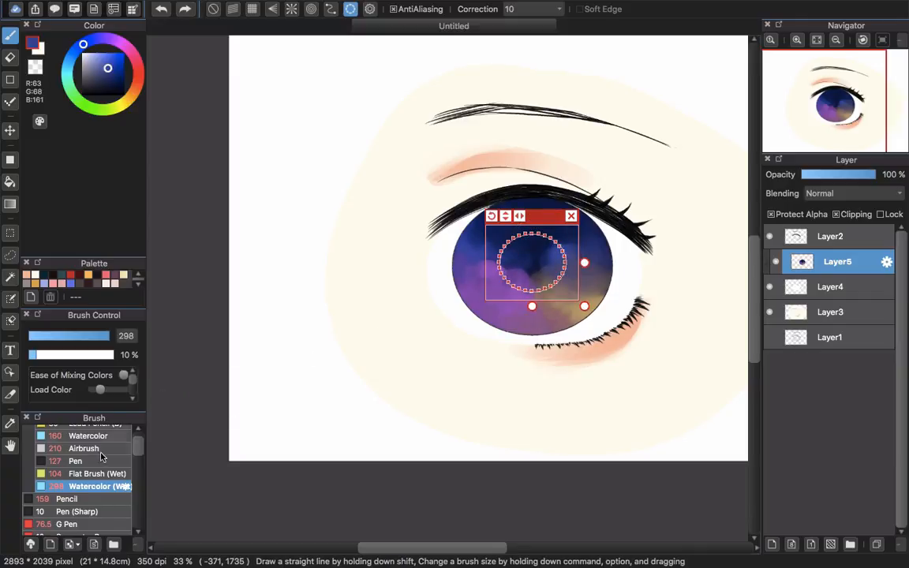
click(88, 435)
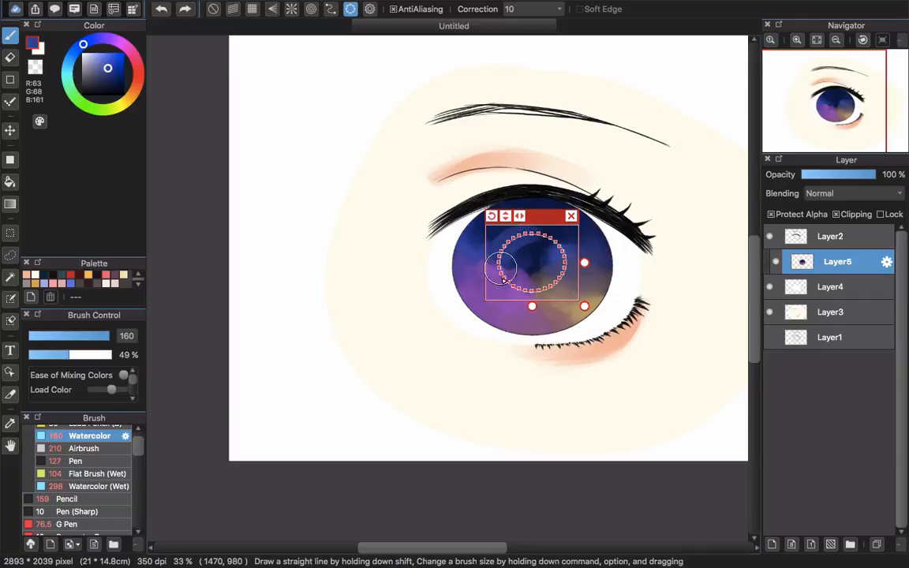
mouse_move(544, 261)
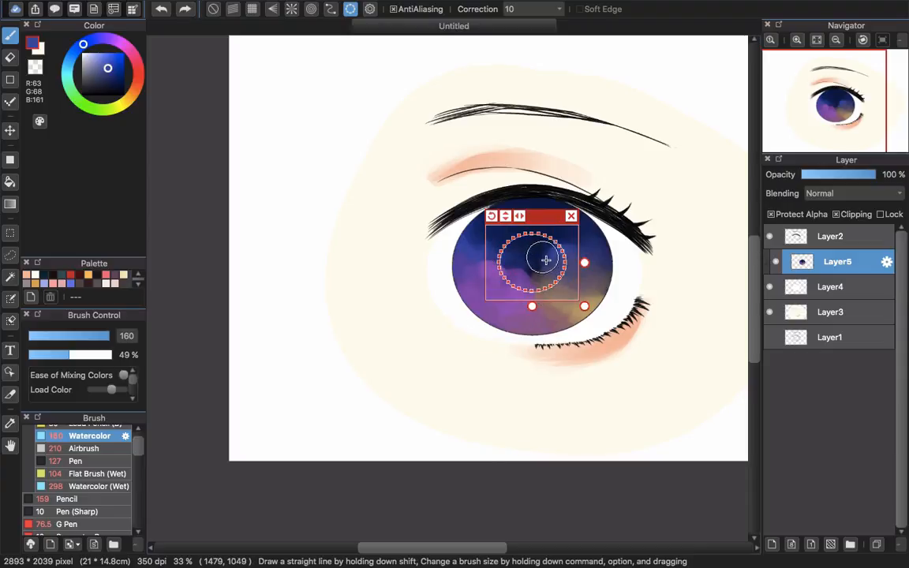
drag(544, 258, 502, 287)
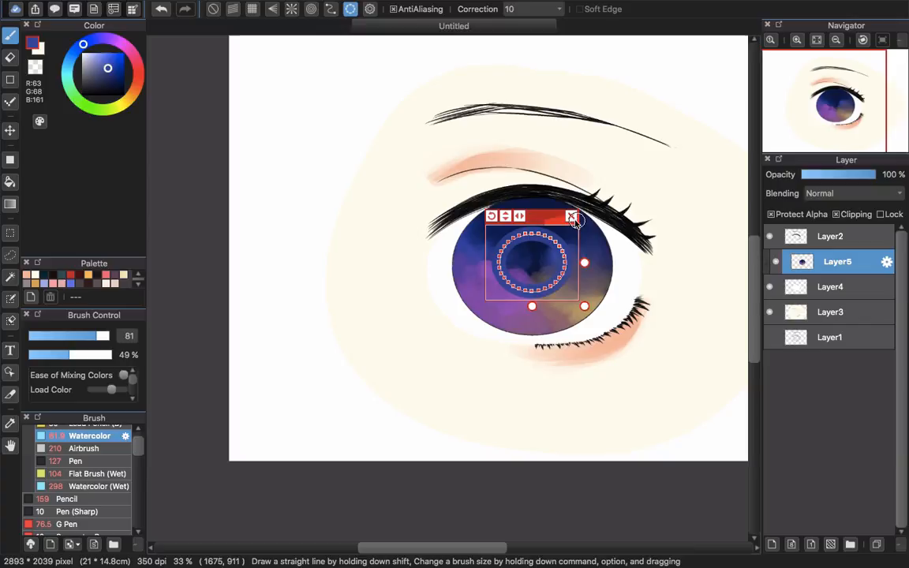
drag(534, 261, 565, 150)
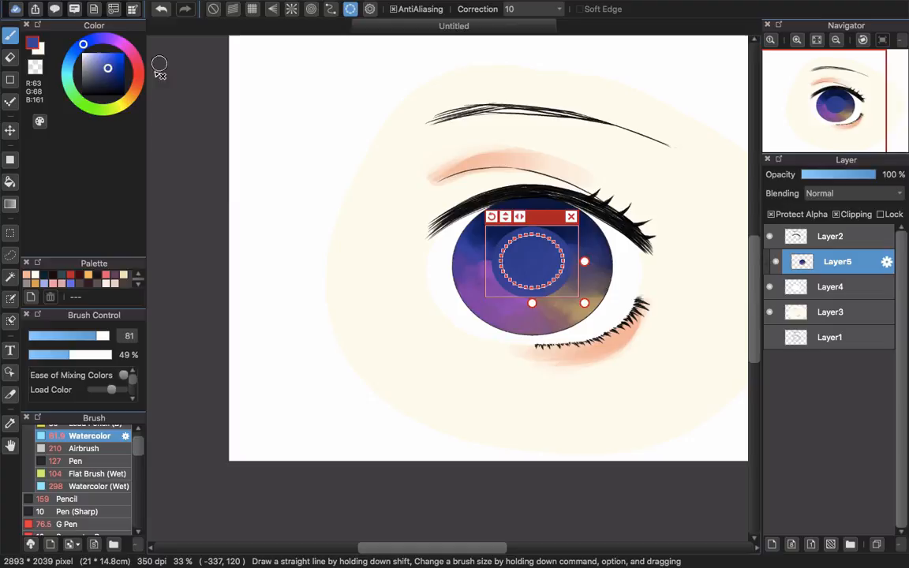
- Paint a round pink pupil along the circle guide, then turn the snap off
click(111, 57)
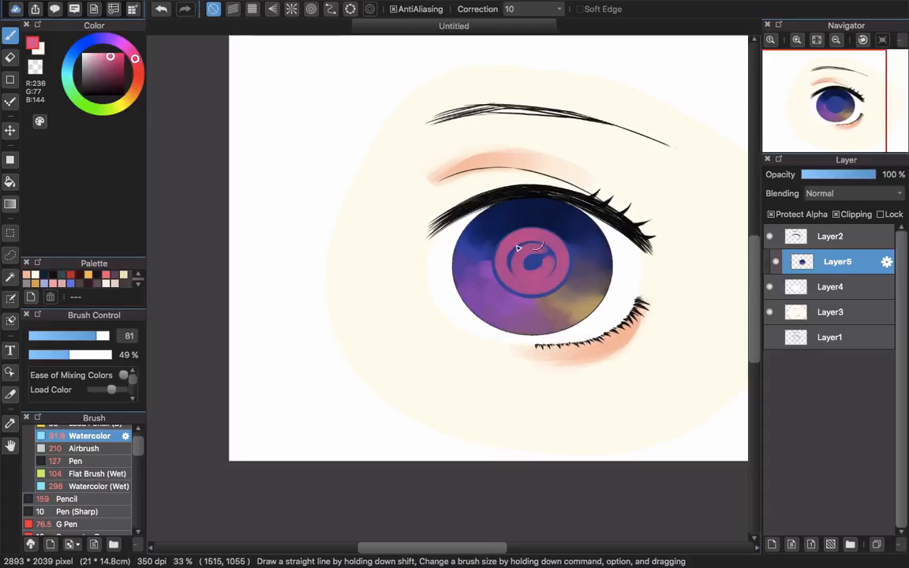
drag(518, 246, 543, 268)
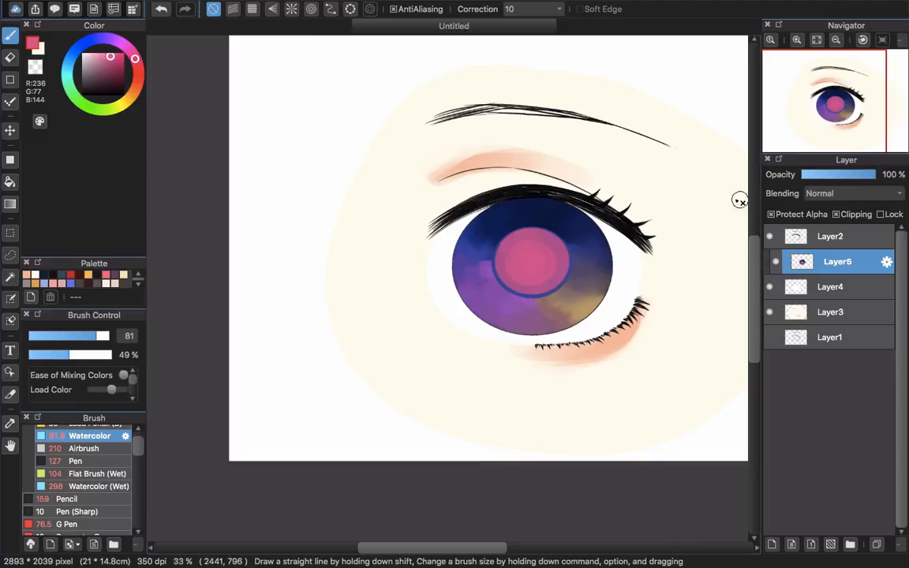
click(492, 259)
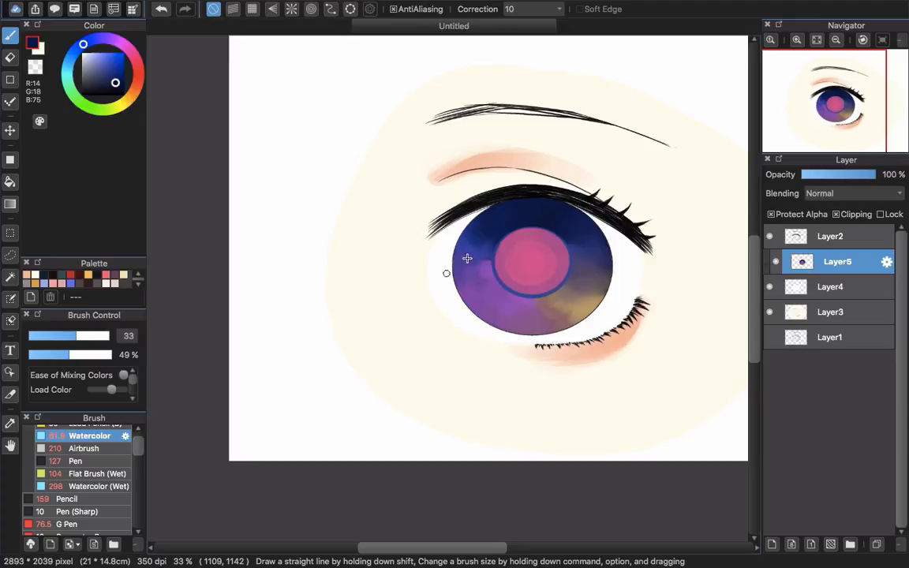
scroll(up, 3)
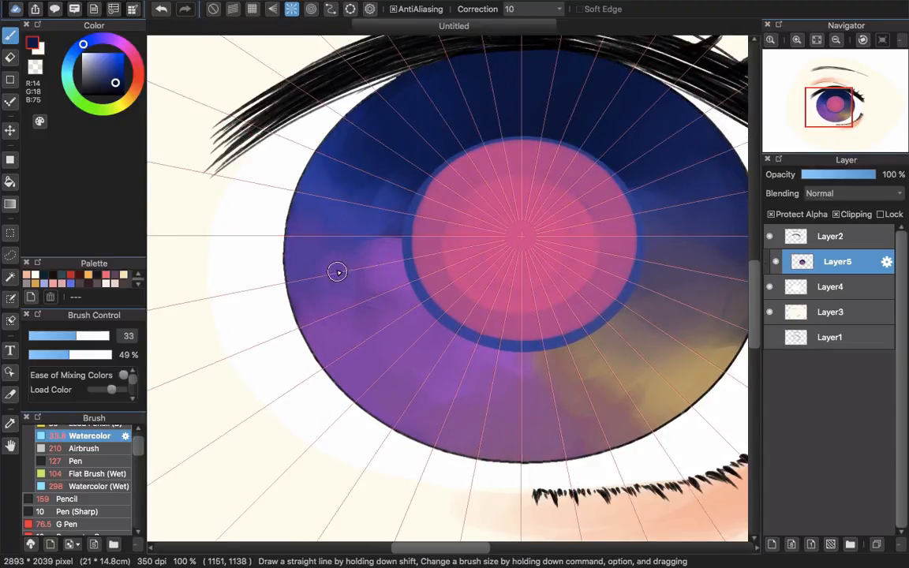
- Draw fine dark radial streaks around the lower iris, then shade its top on a clipped Multiply layer
drag(335, 272, 379, 262)
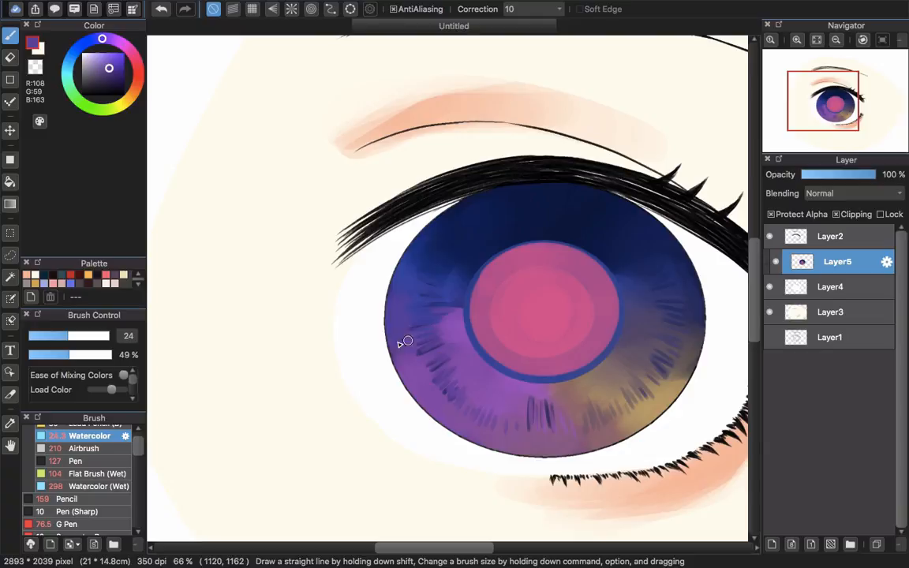
drag(407, 339, 480, 429)
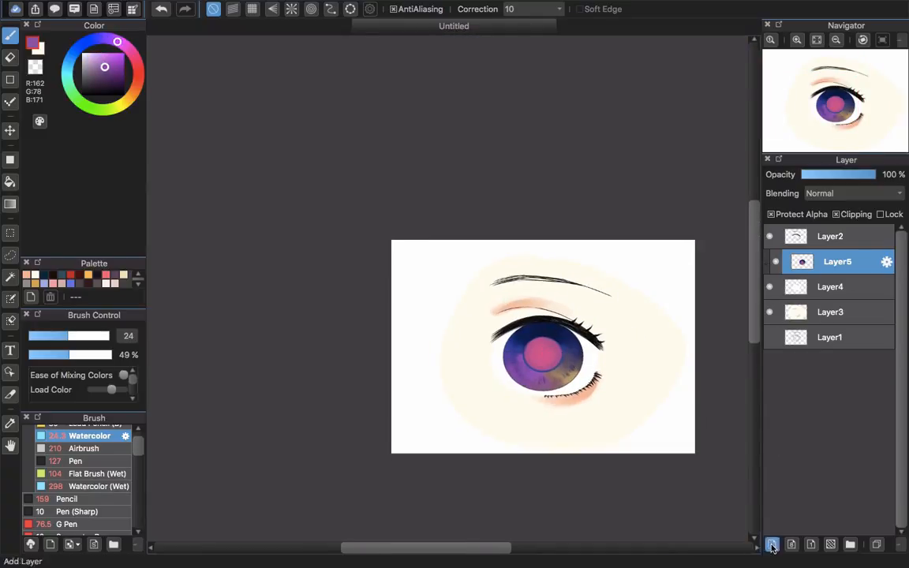
click(772, 545)
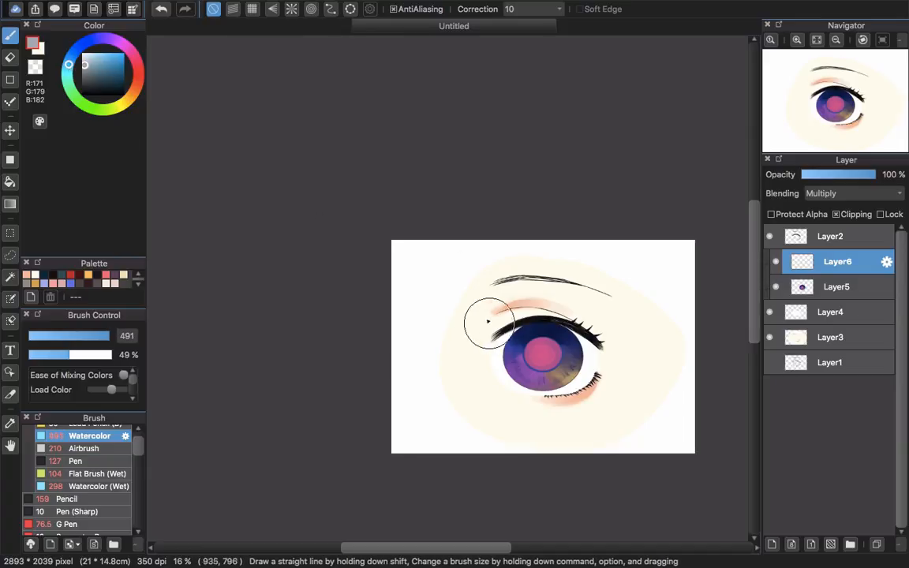
click(830, 236)
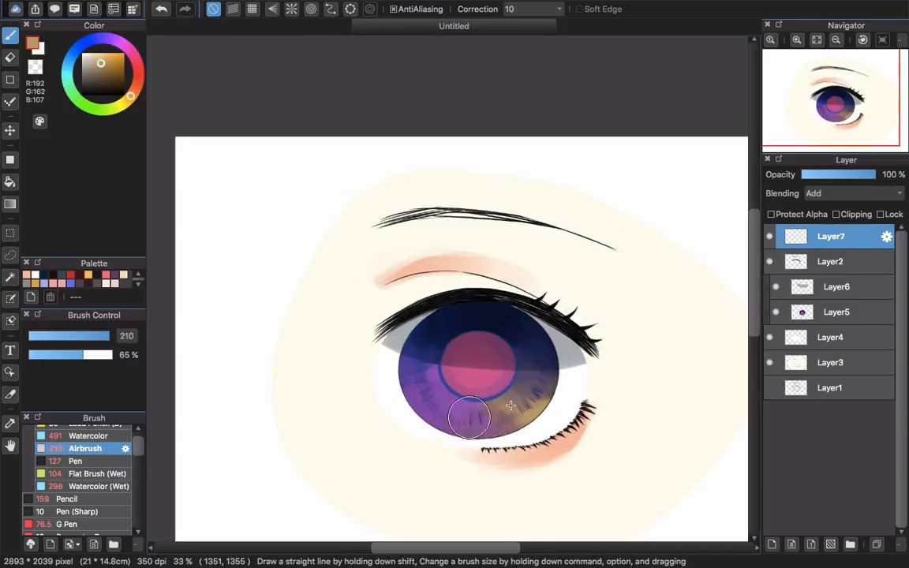
- Airbrush a soft glow onto the iris and a bright spot on its upper part on the Add layer
drag(470, 418, 518, 429)
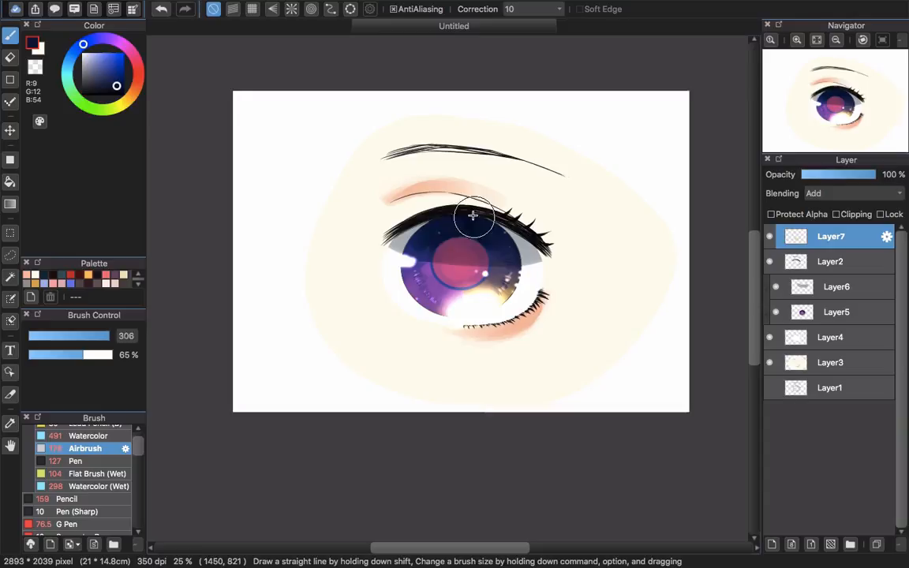
drag(473, 215, 545, 240)
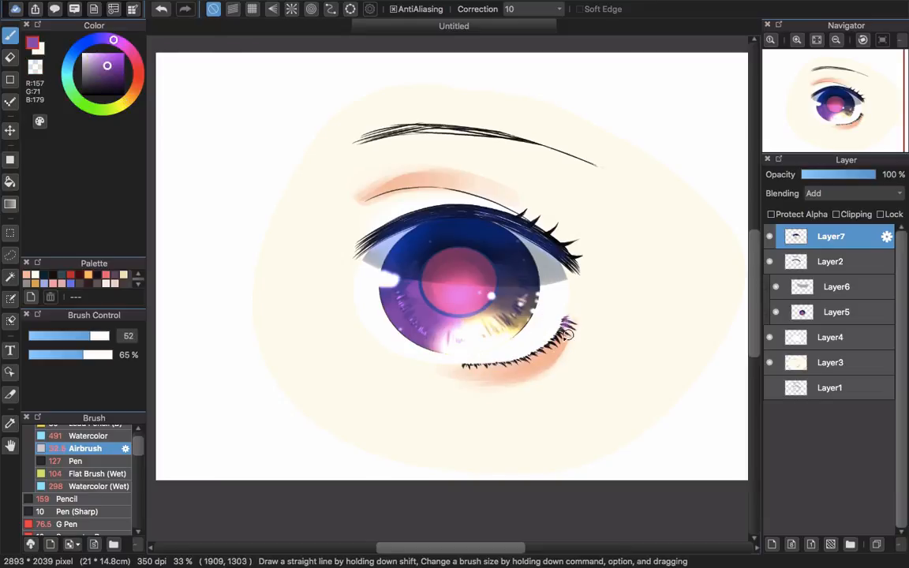
click(836, 288)
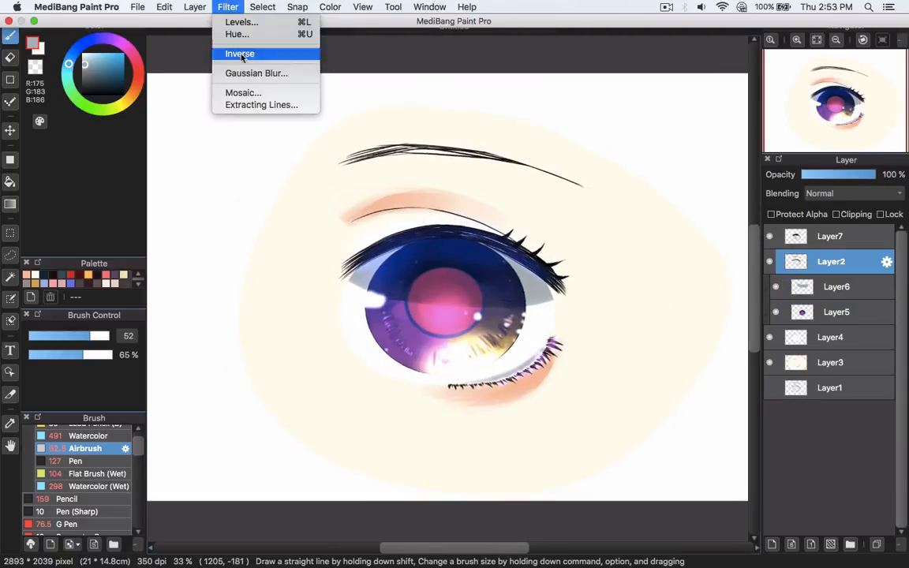
- Apply a Gaussian blur of 2 to the eye's line-art layer
click(255, 73)
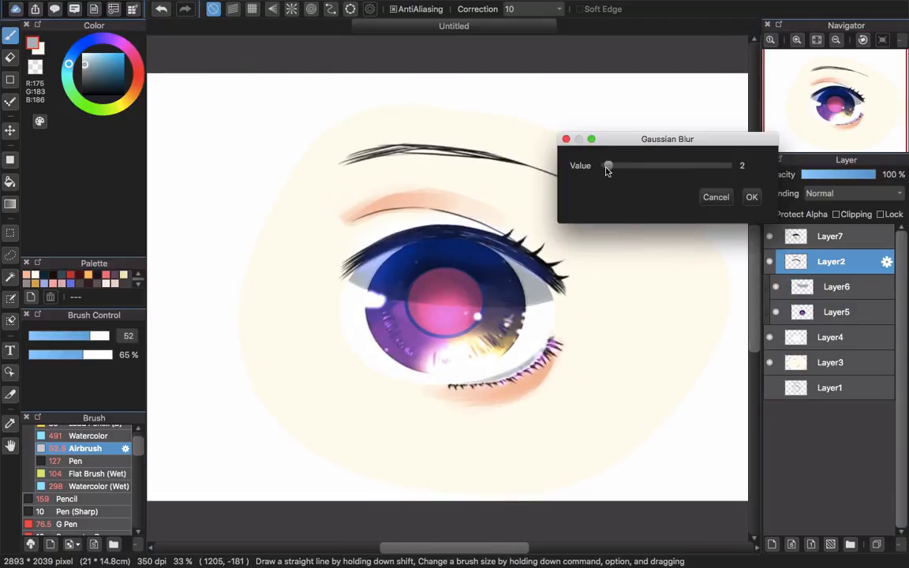
click(751, 196)
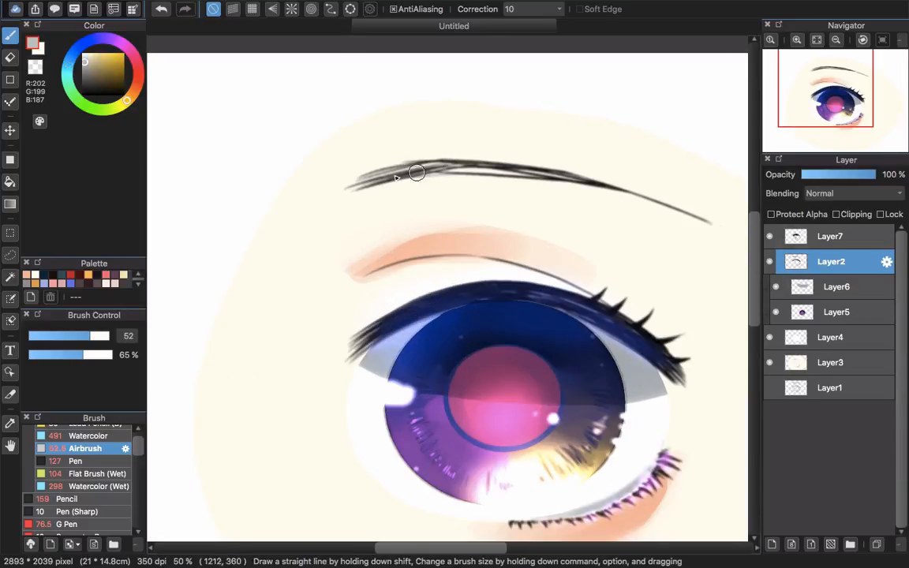